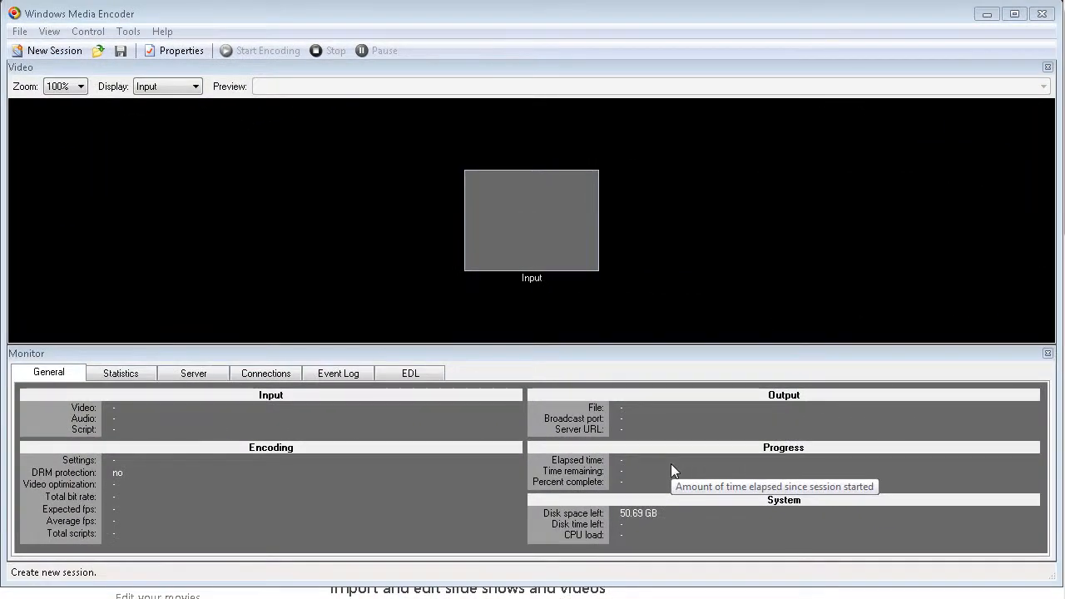
pyautogui.moveTo(674, 471)
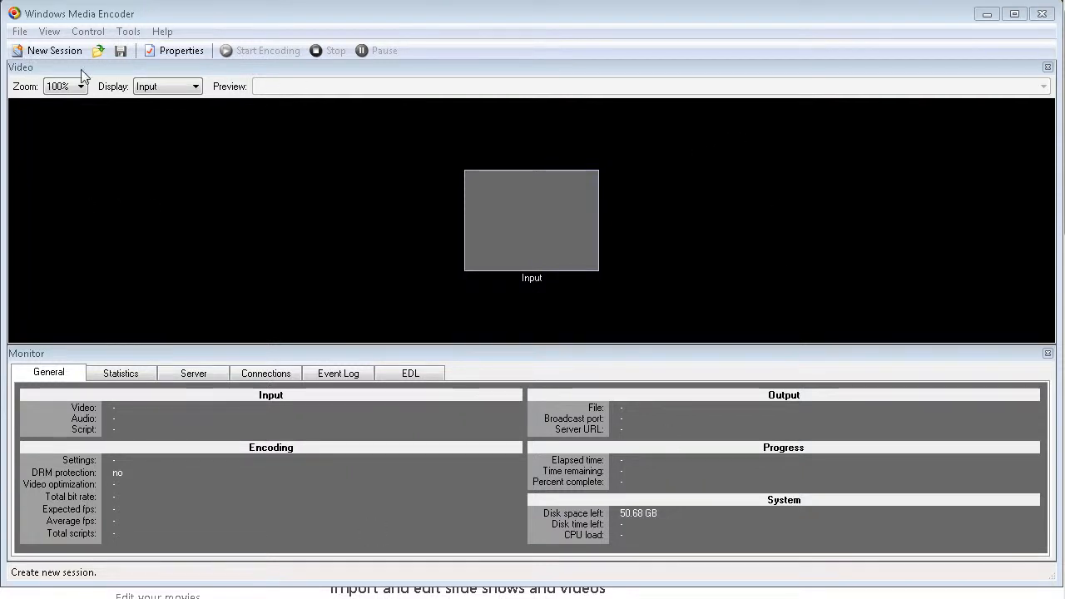
# Step: Start a new encoding session from the toolbar, showing the session wizard list
pyautogui.click(53, 50)
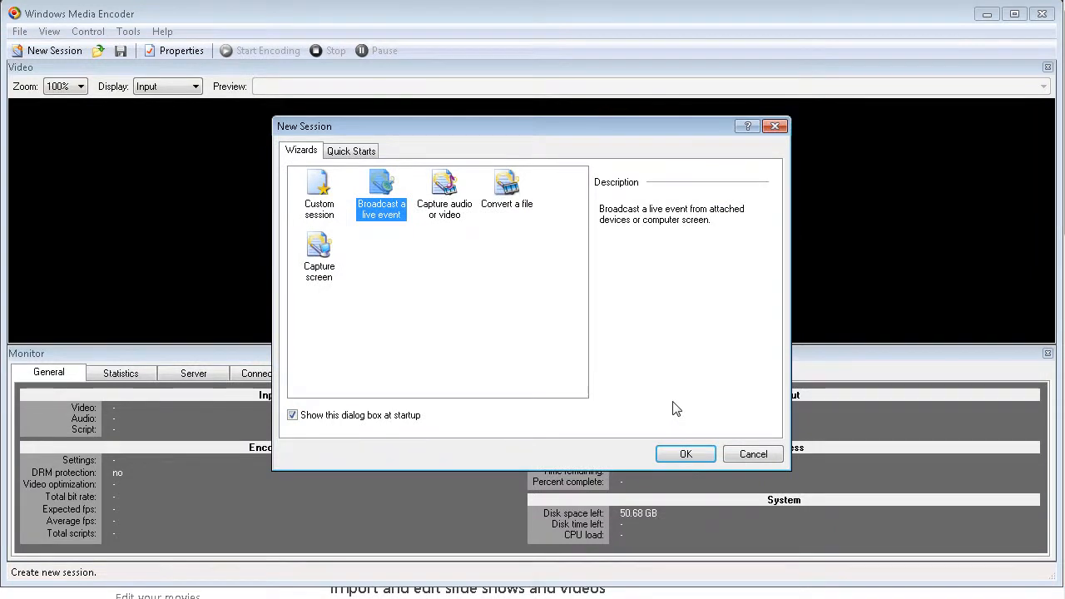
pyautogui.moveTo(685, 391)
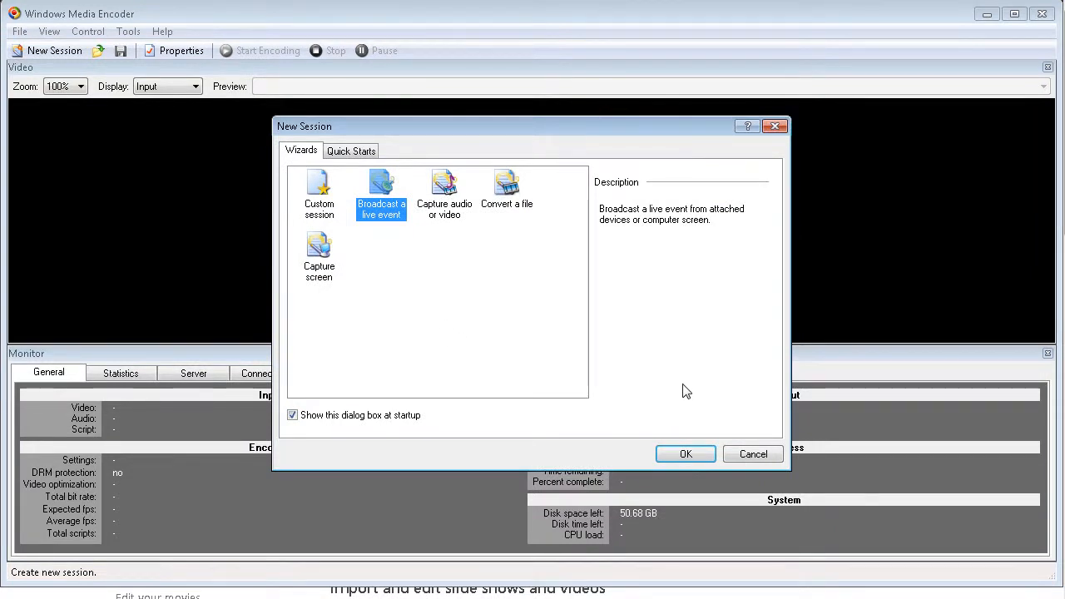
pyautogui.moveTo(393, 426)
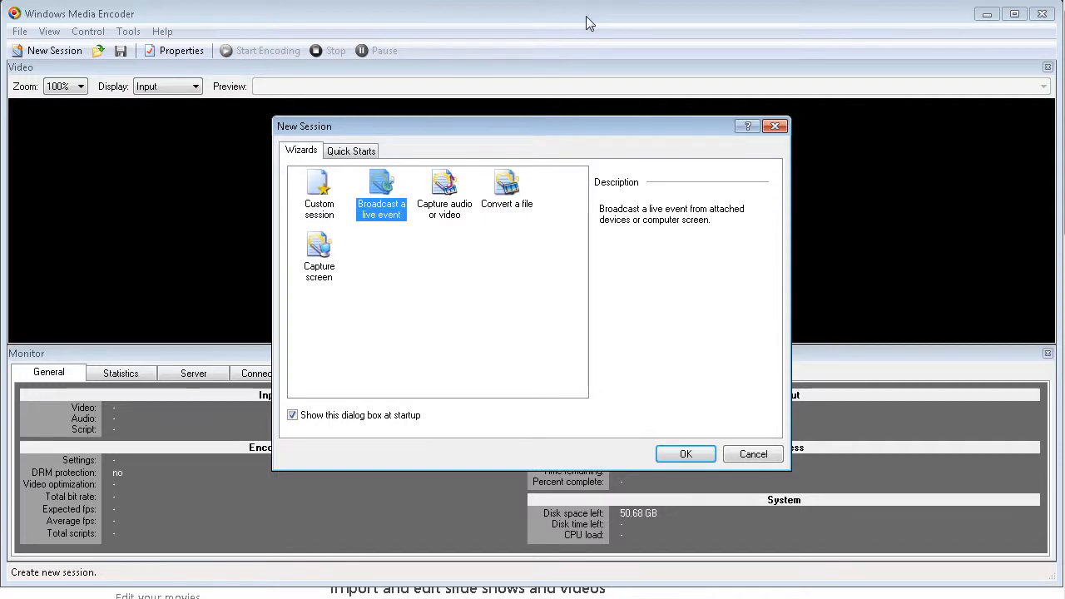
pyautogui.moveTo(341, 379)
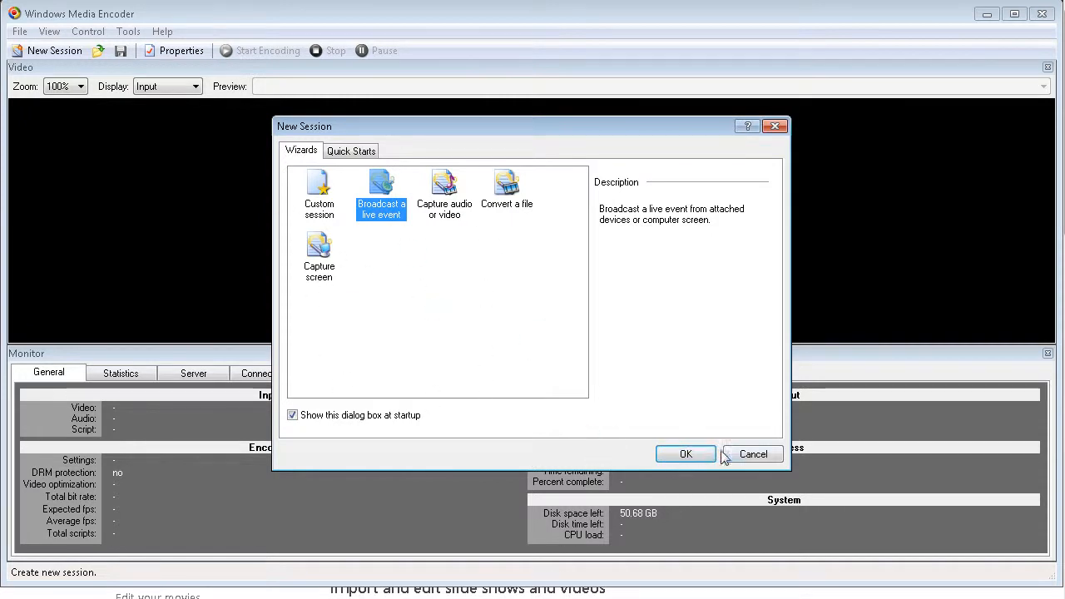
# Step: Cancel the New Session dialog and keep the preview zoom at 100%
pyautogui.click(752, 453)
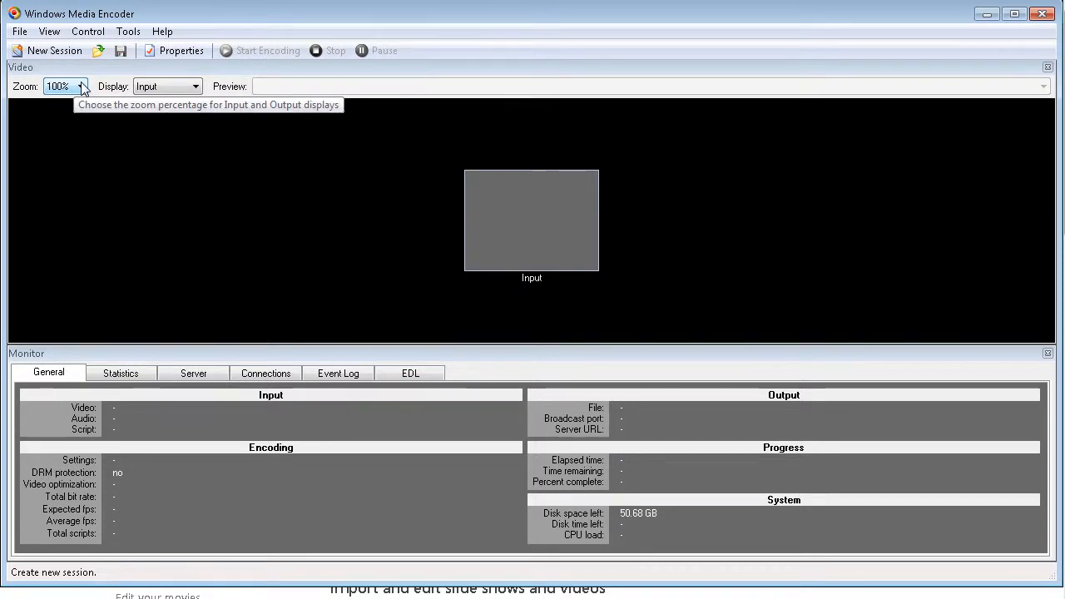
pyautogui.click(83, 87)
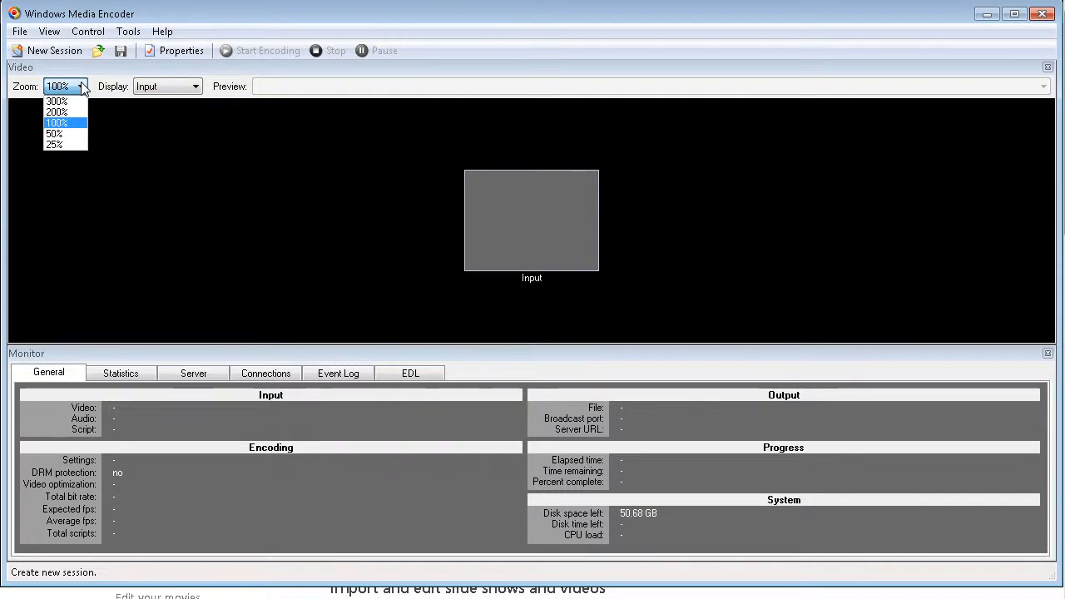
pyautogui.click(84, 86)
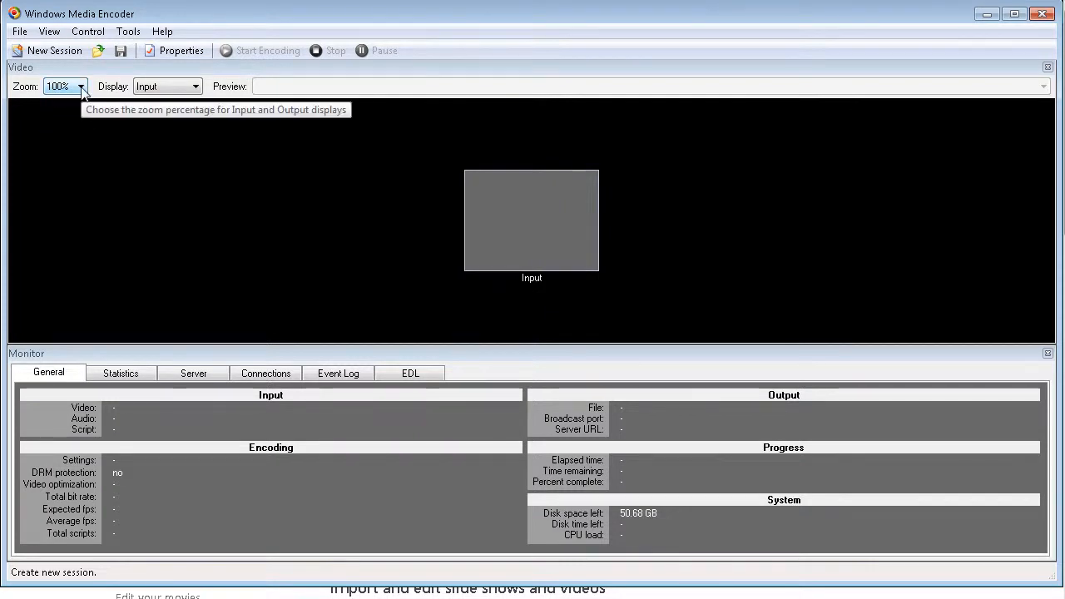
pyautogui.moveTo(130, 91)
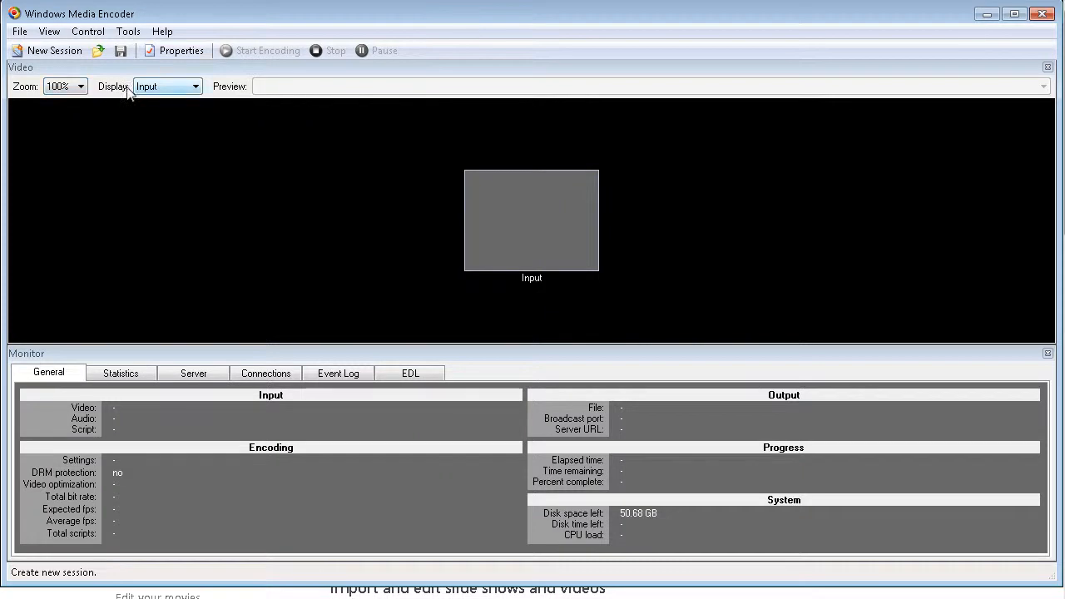
pyautogui.moveTo(181, 91)
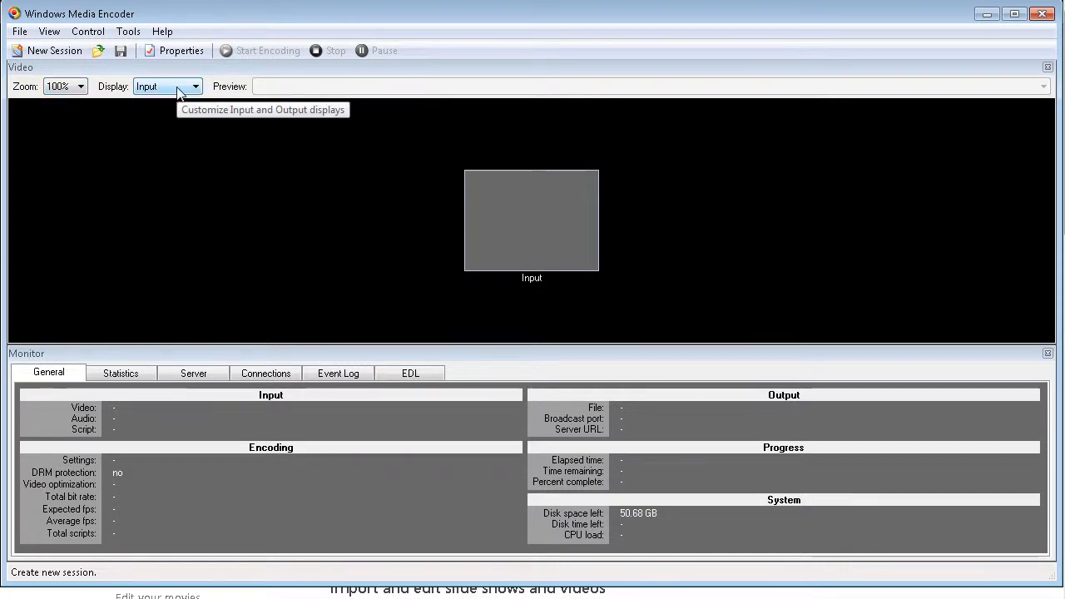
pyautogui.moveTo(191, 125)
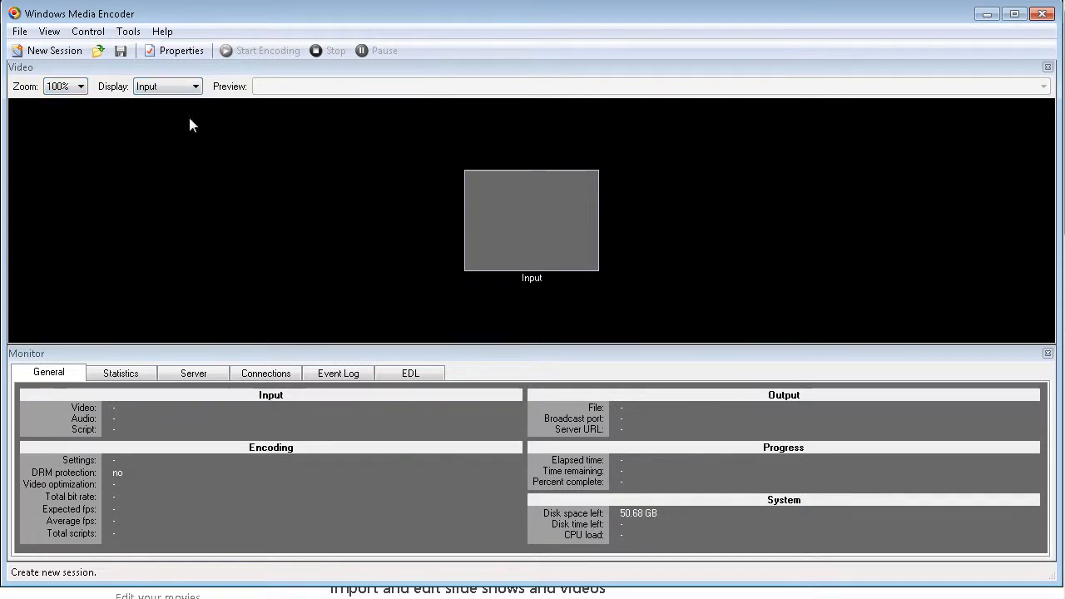
pyautogui.moveTo(284, 143)
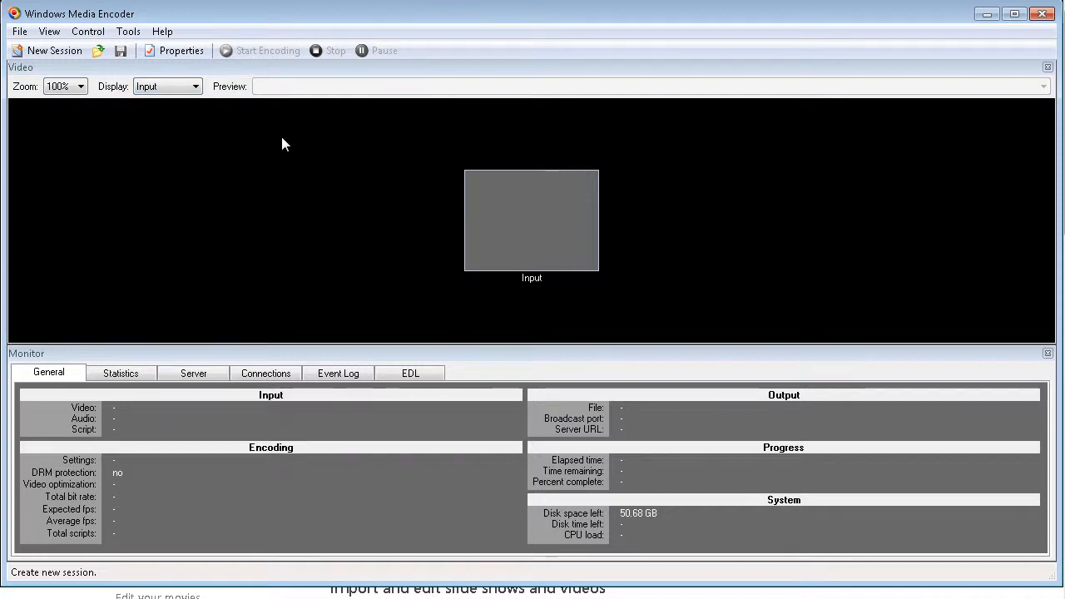
pyautogui.moveTo(536, 236)
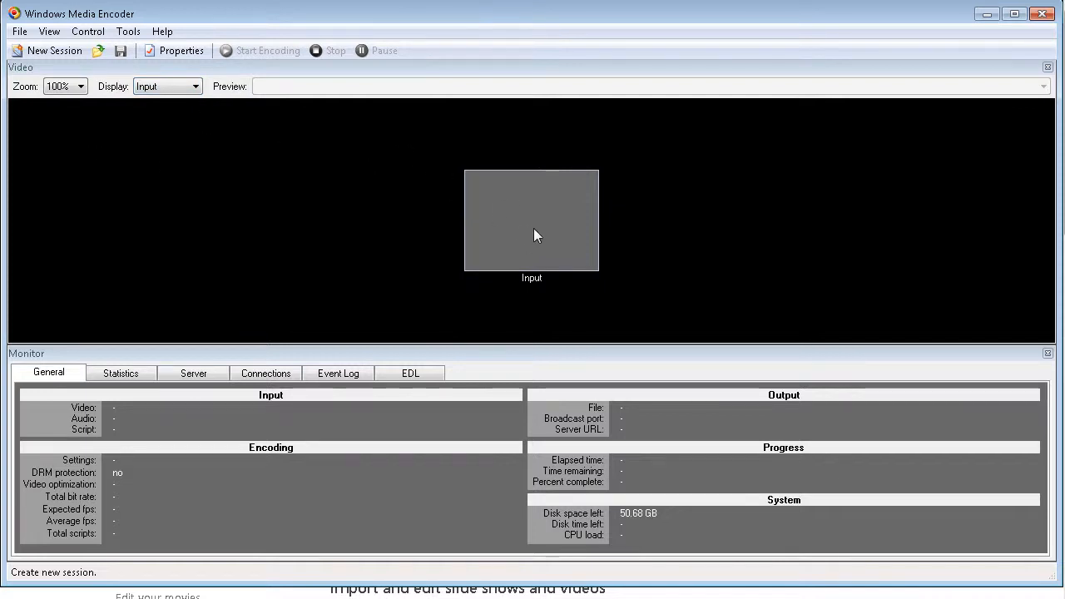
pyautogui.click(197, 87)
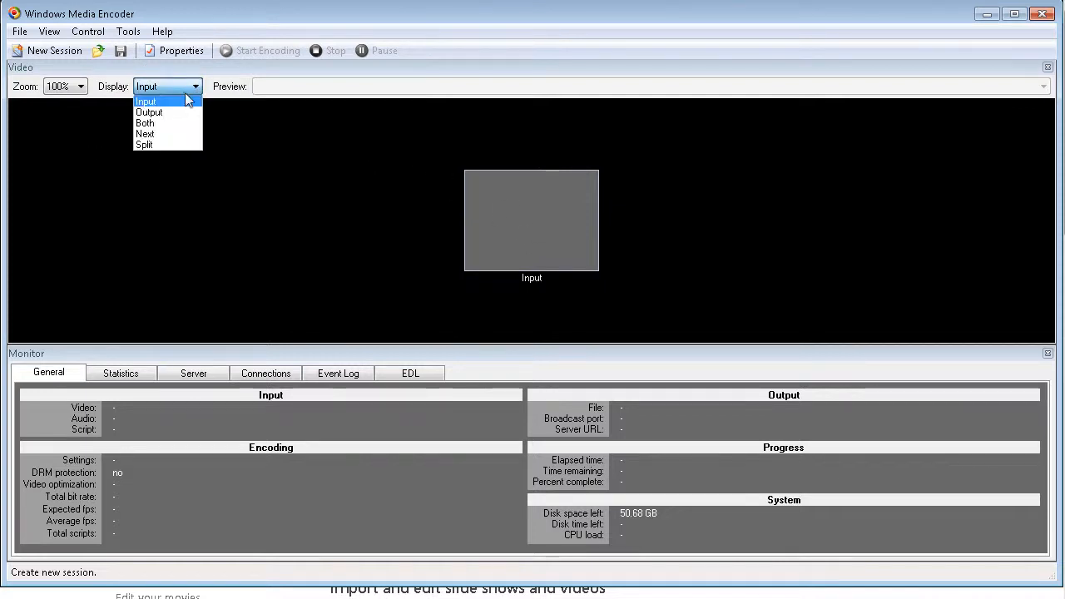
pyautogui.click(145, 123)
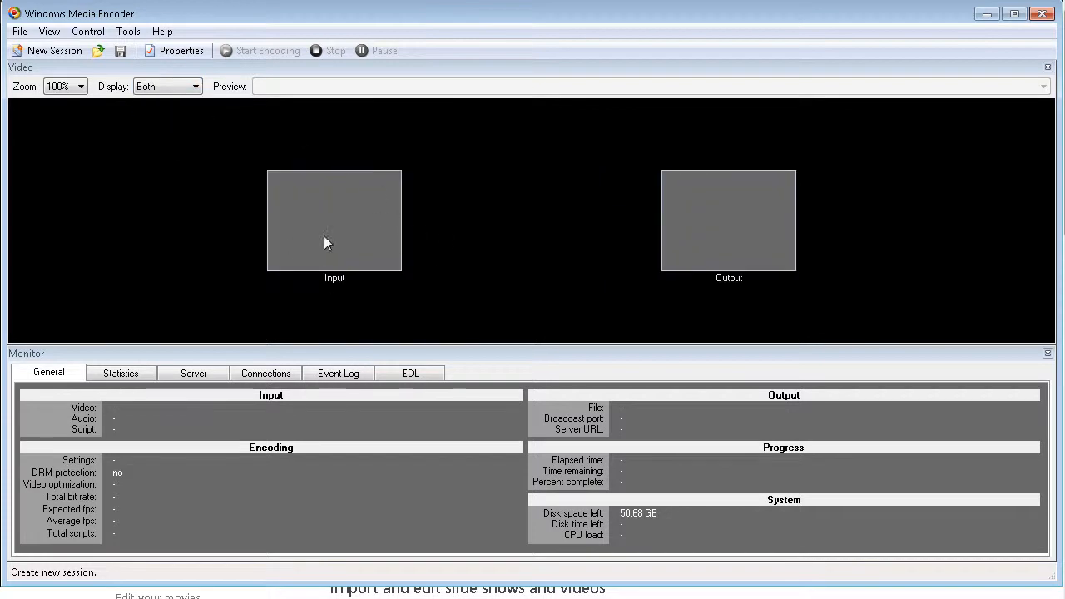
pyautogui.moveTo(729, 243)
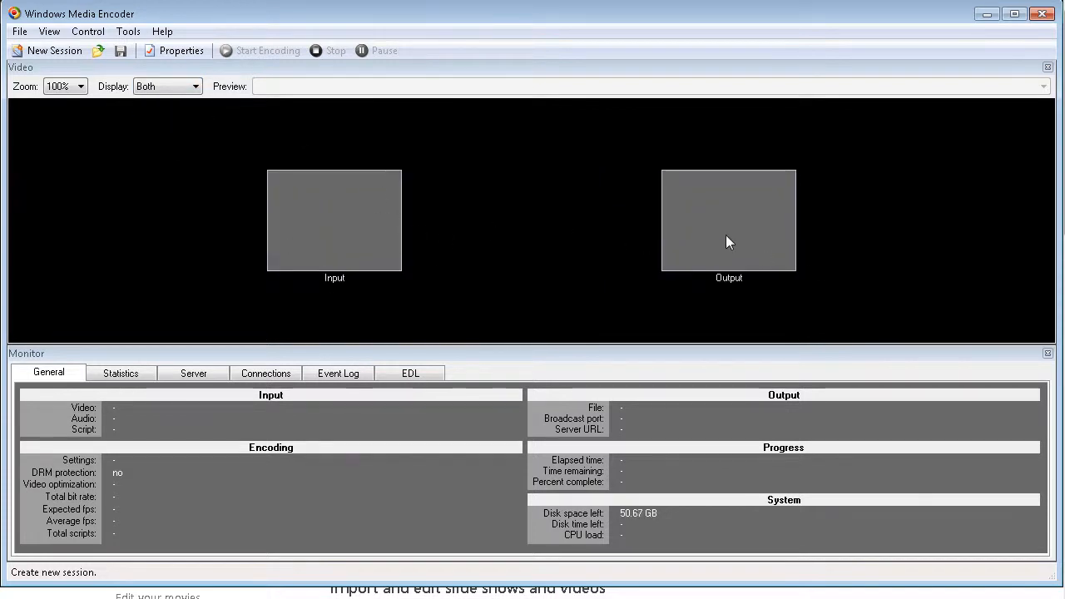
pyautogui.click(195, 87)
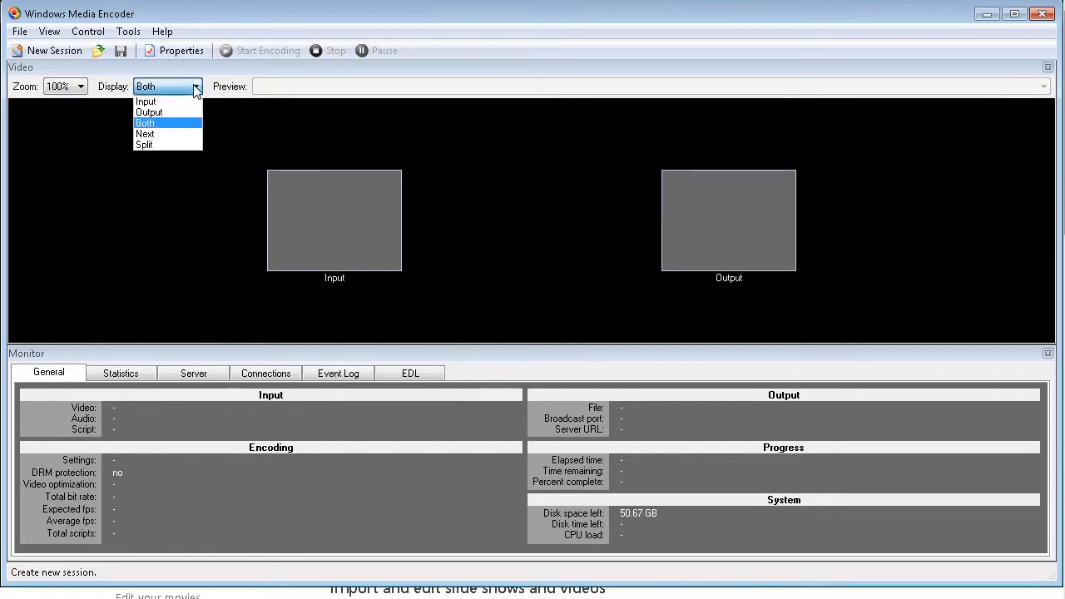
pyautogui.click(150, 114)
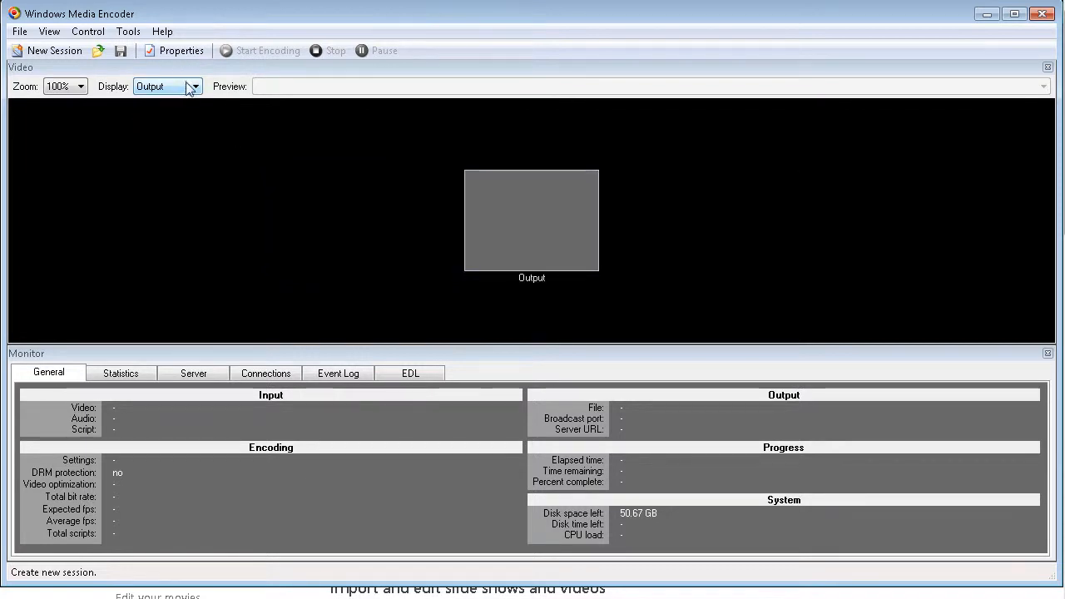
pyautogui.click(197, 87)
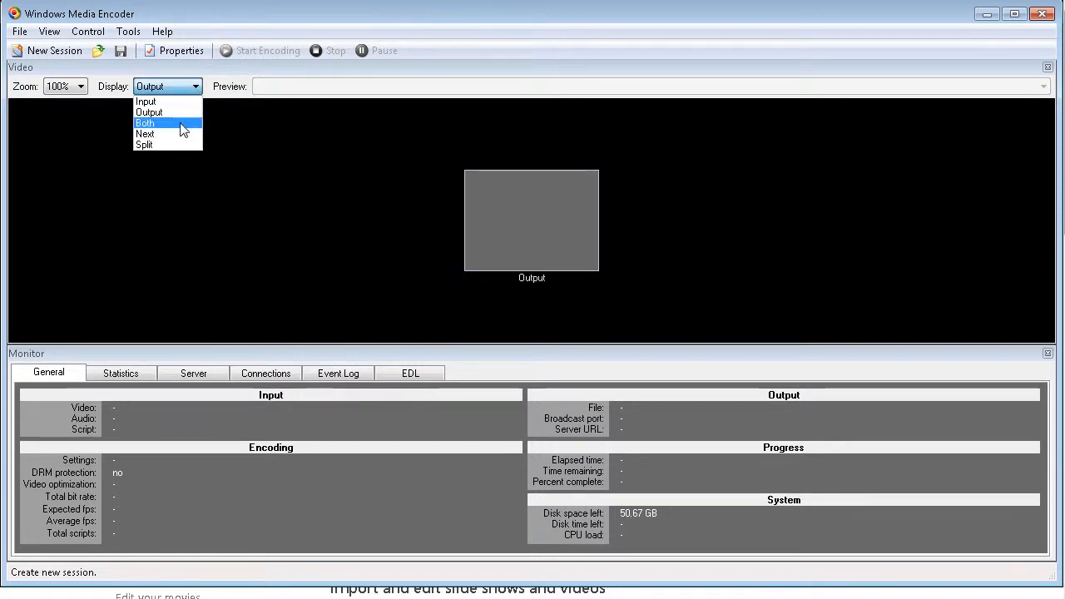
pyautogui.click(143, 143)
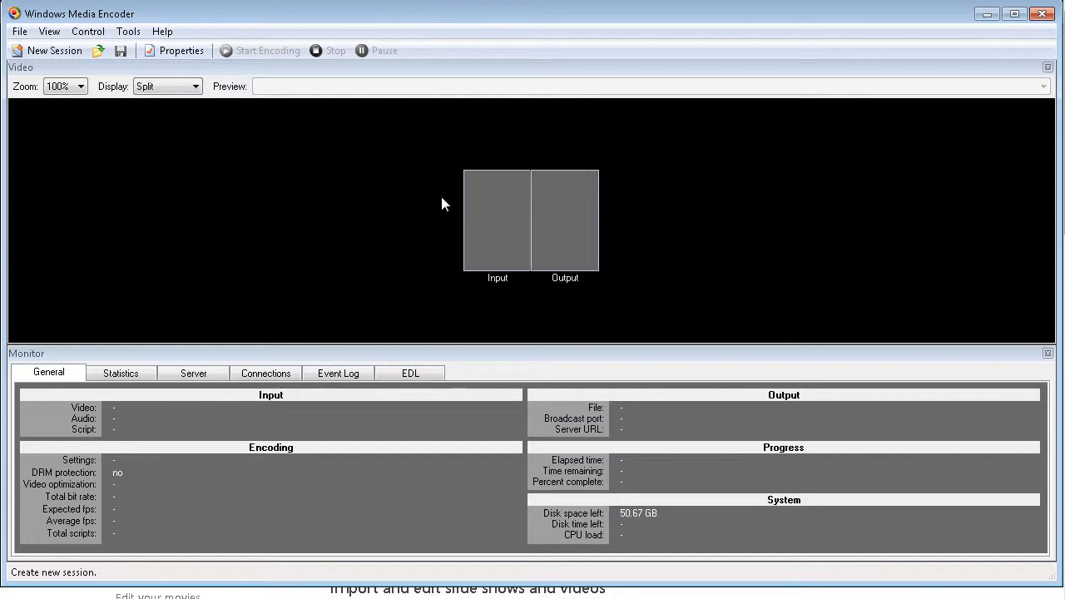
pyautogui.click(196, 87)
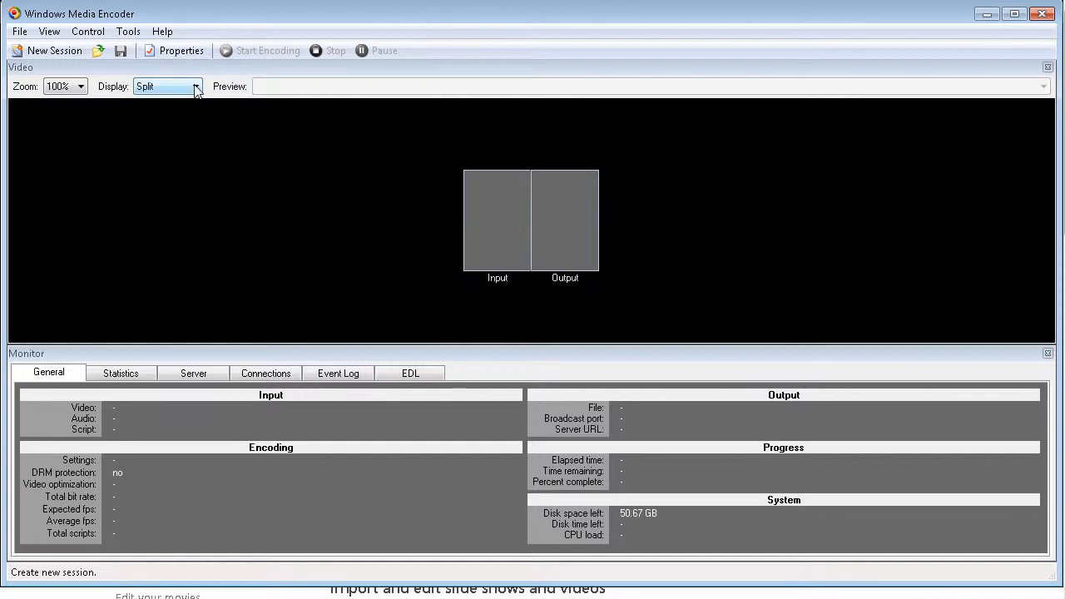
pyautogui.click(147, 87)
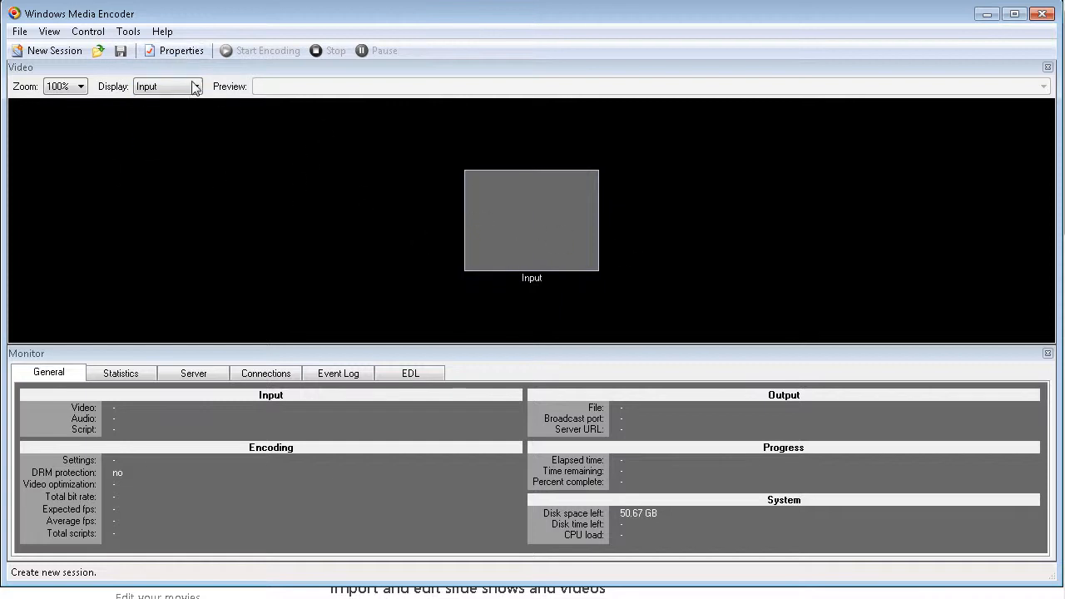
pyautogui.moveTo(327, 253)
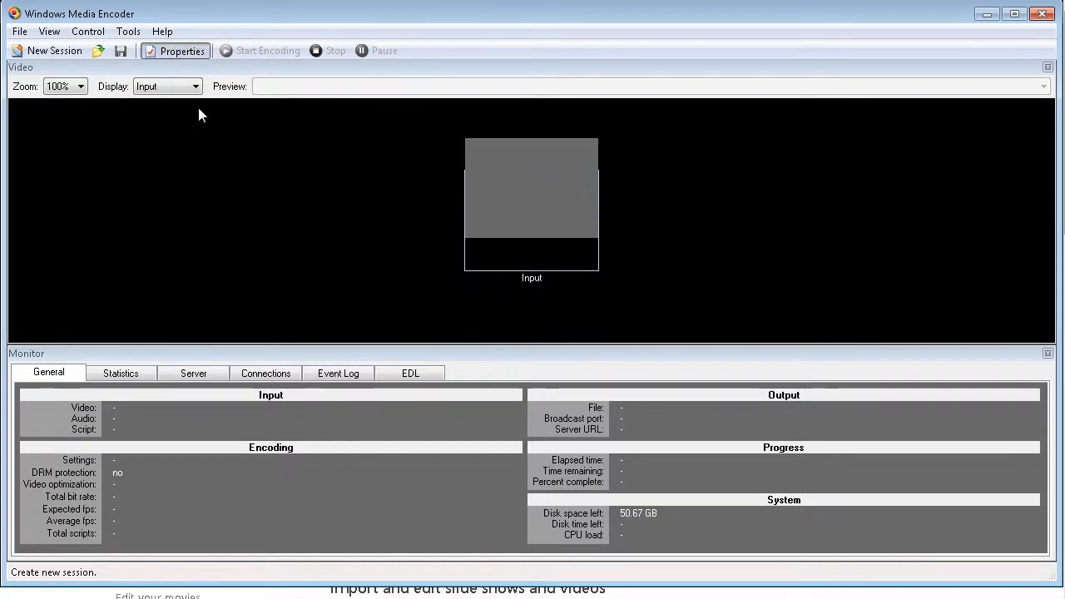
# Step: In Session Properties, keep the default audio device and Stop at end, then move to Output settings
pyautogui.click(175, 50)
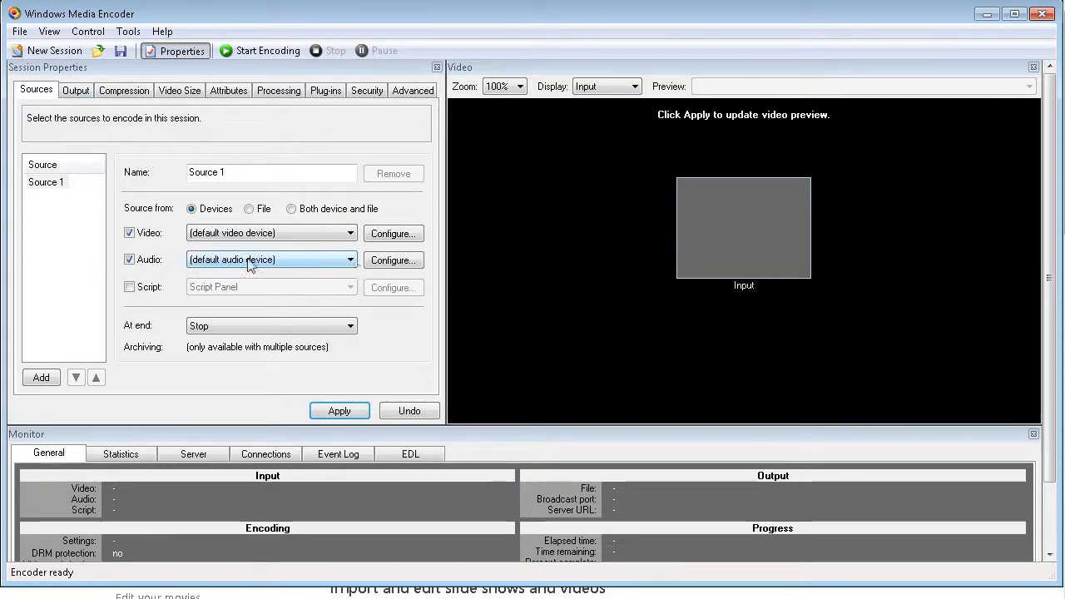
pyautogui.click(349, 260)
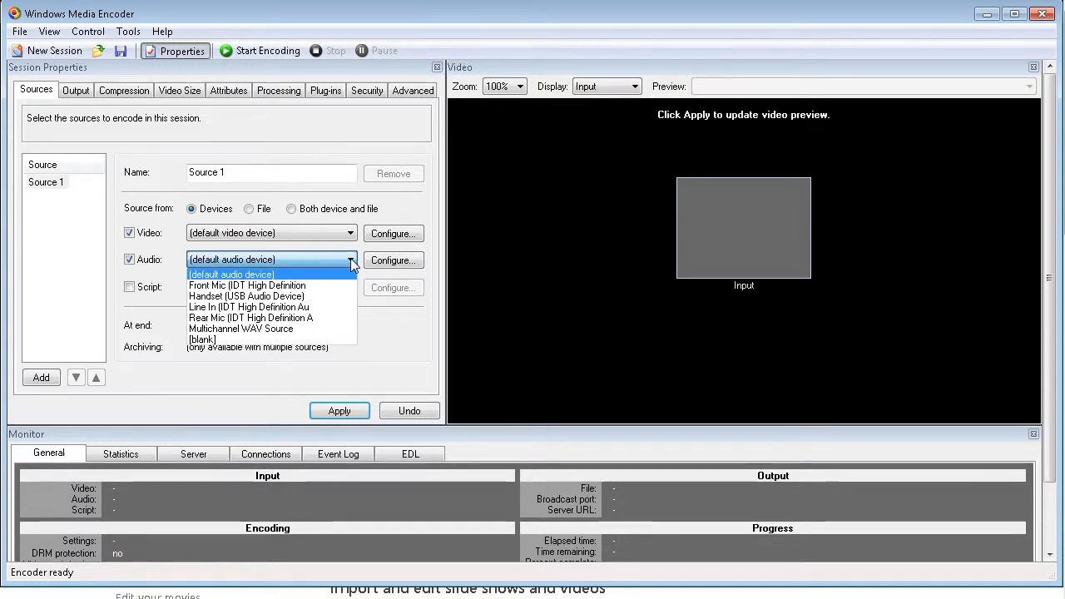
pyautogui.click(231, 275)
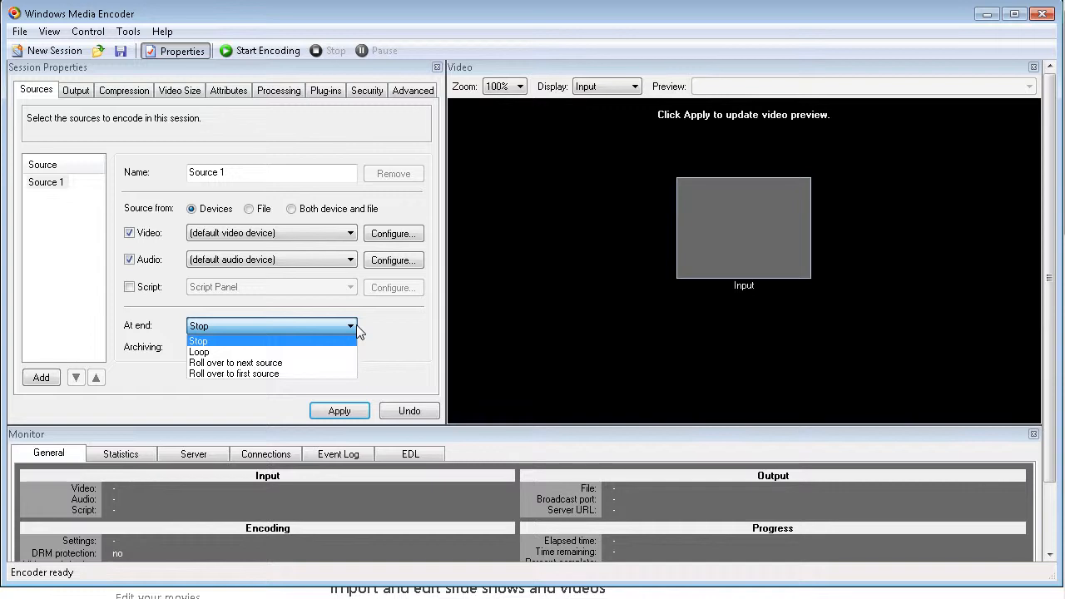
pyautogui.click(198, 341)
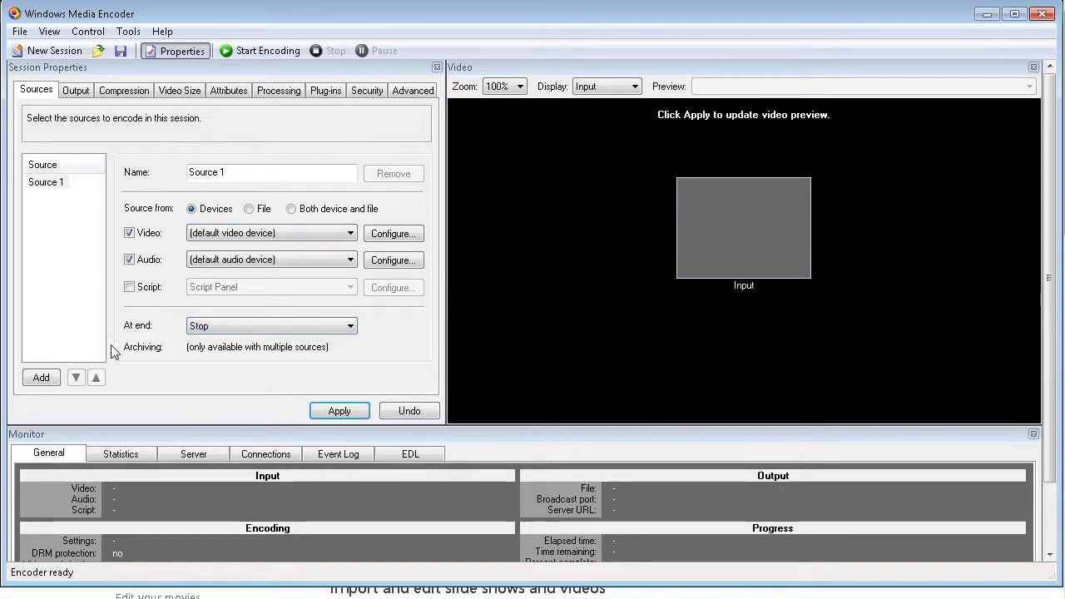
pyautogui.moveTo(173, 193)
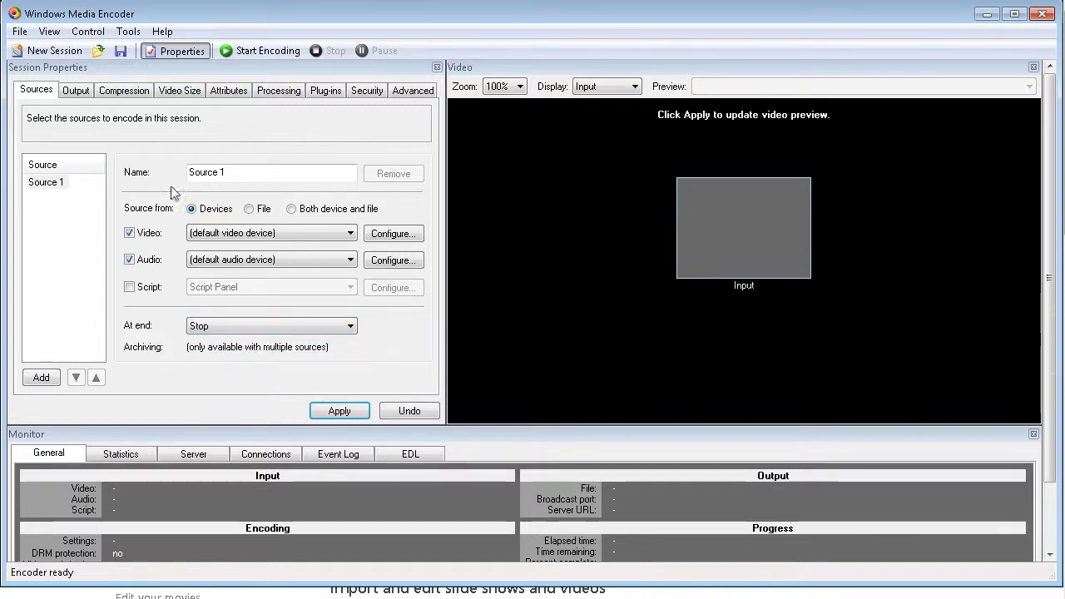
pyautogui.click(75, 90)
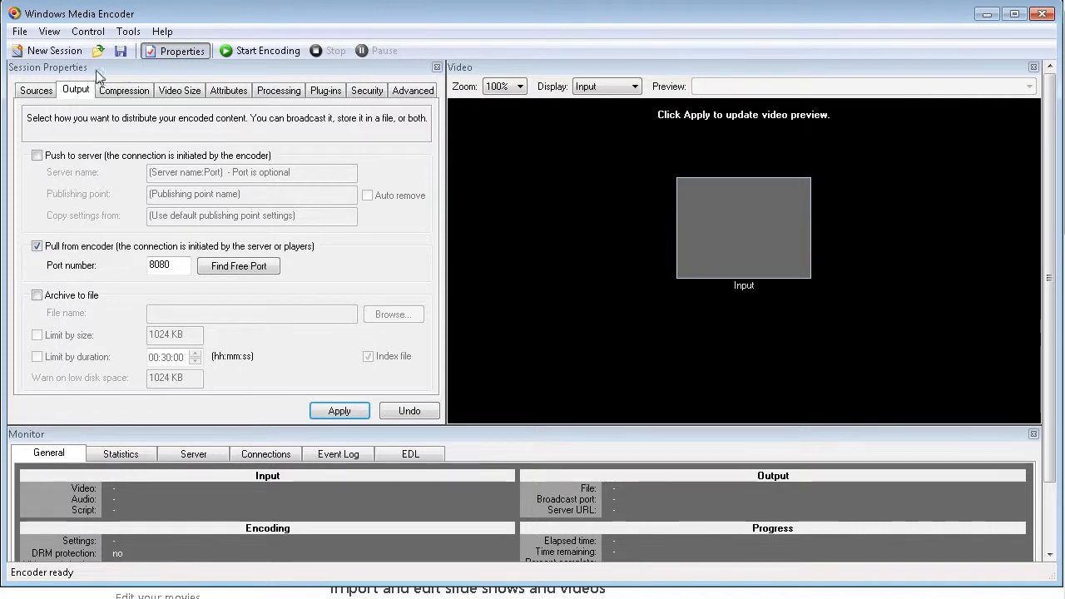
# Step: Browse Compression, Video Size, Attributes, Processing, Plug-ins, Security and Advanced settings pages
pyautogui.click(123, 90)
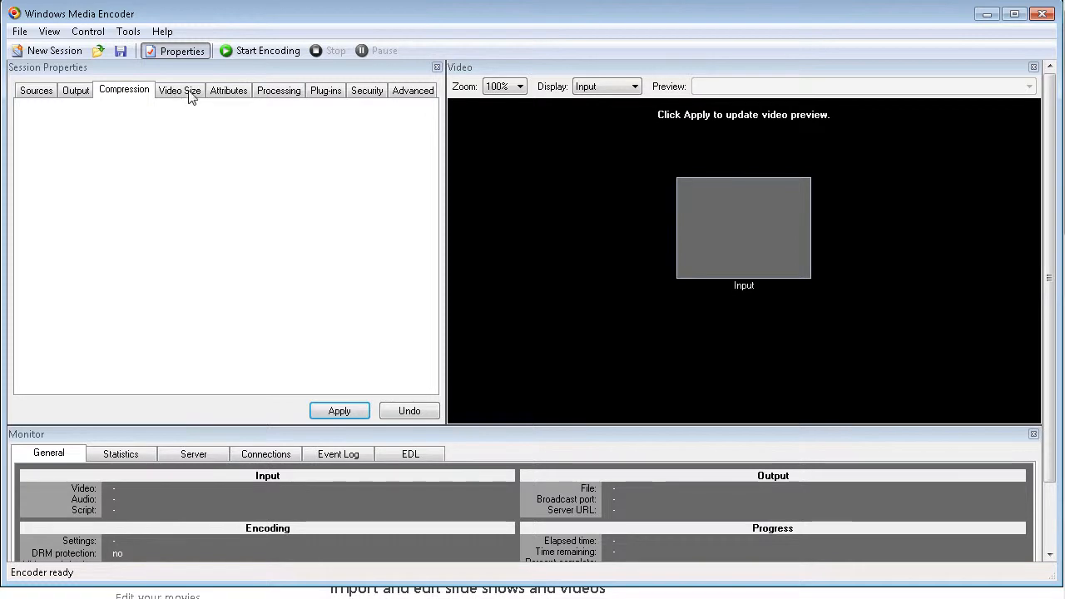
pyautogui.click(180, 90)
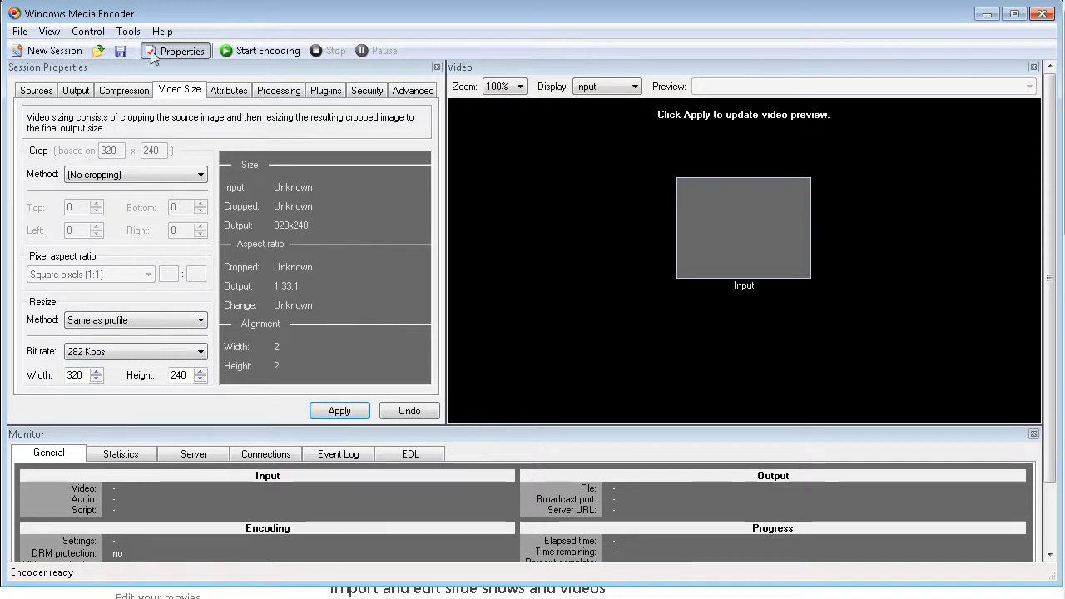
pyautogui.click(229, 89)
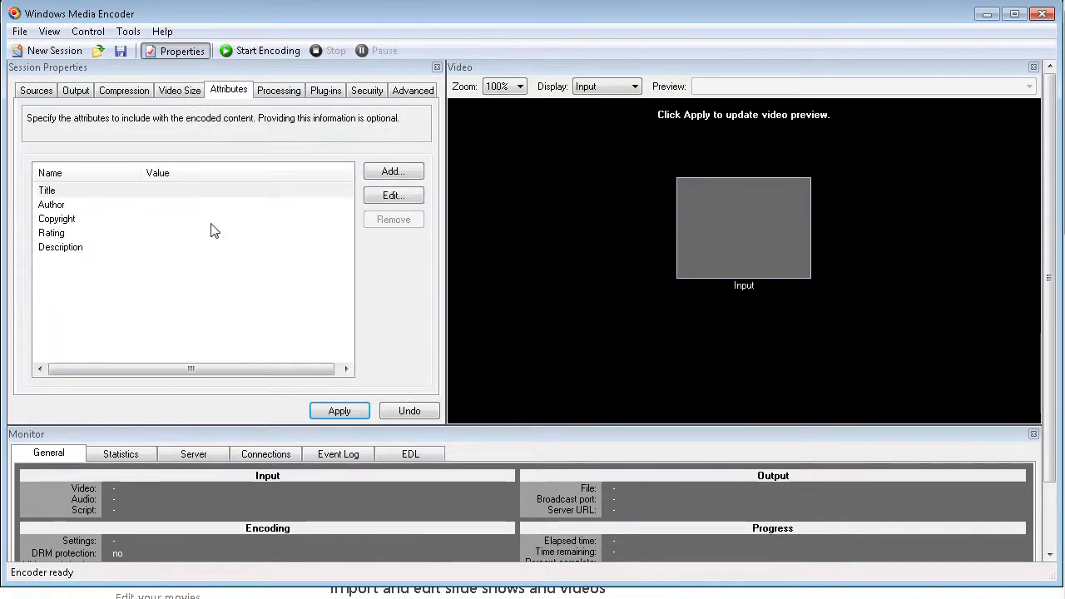
pyautogui.moveTo(141, 190)
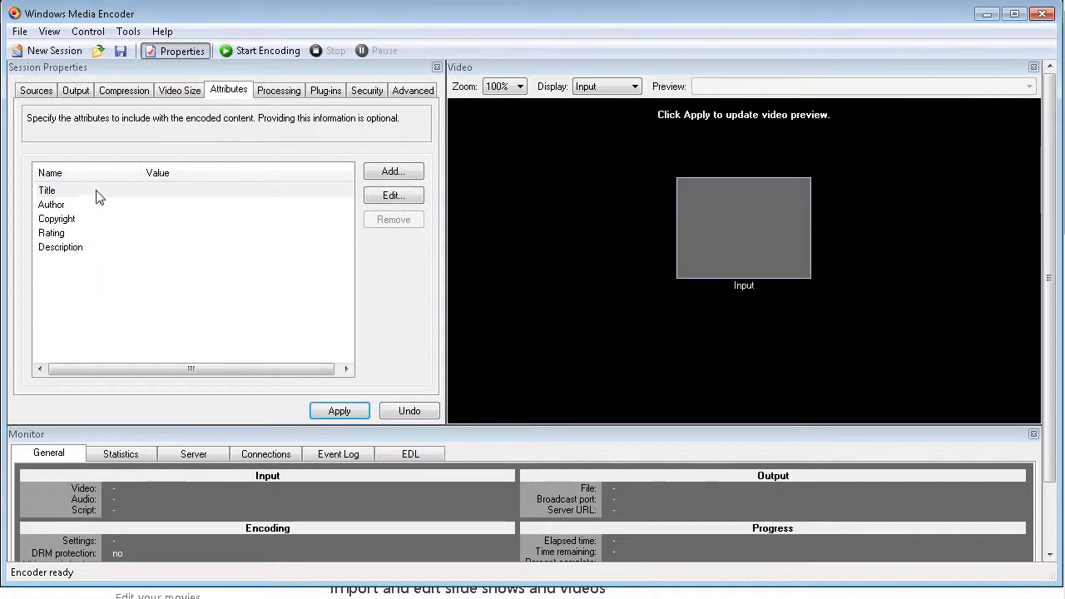
pyautogui.moveTo(269, 139)
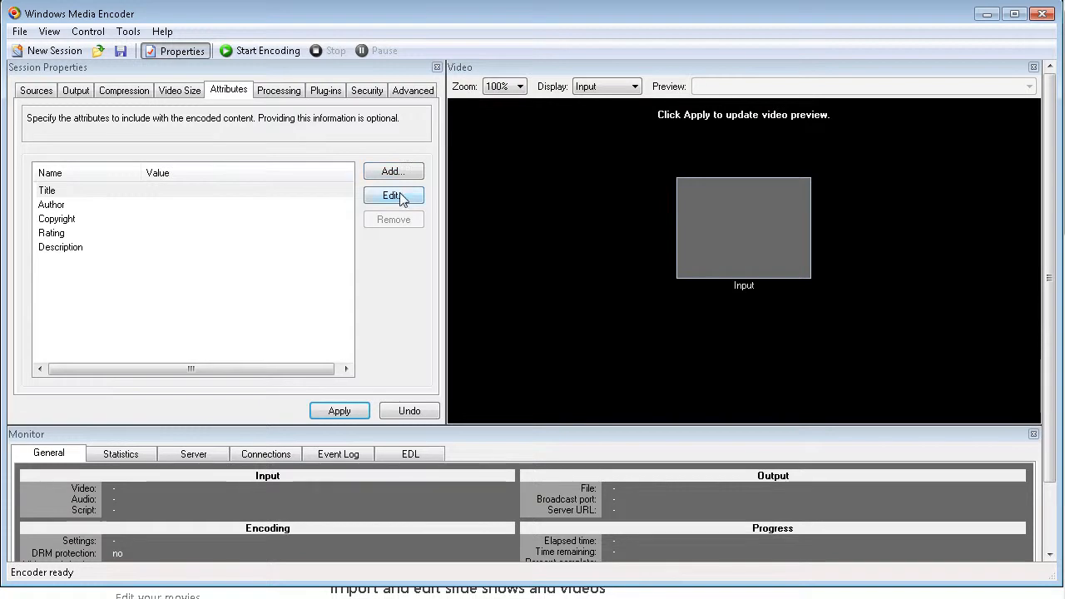
pyautogui.moveTo(272, 100)
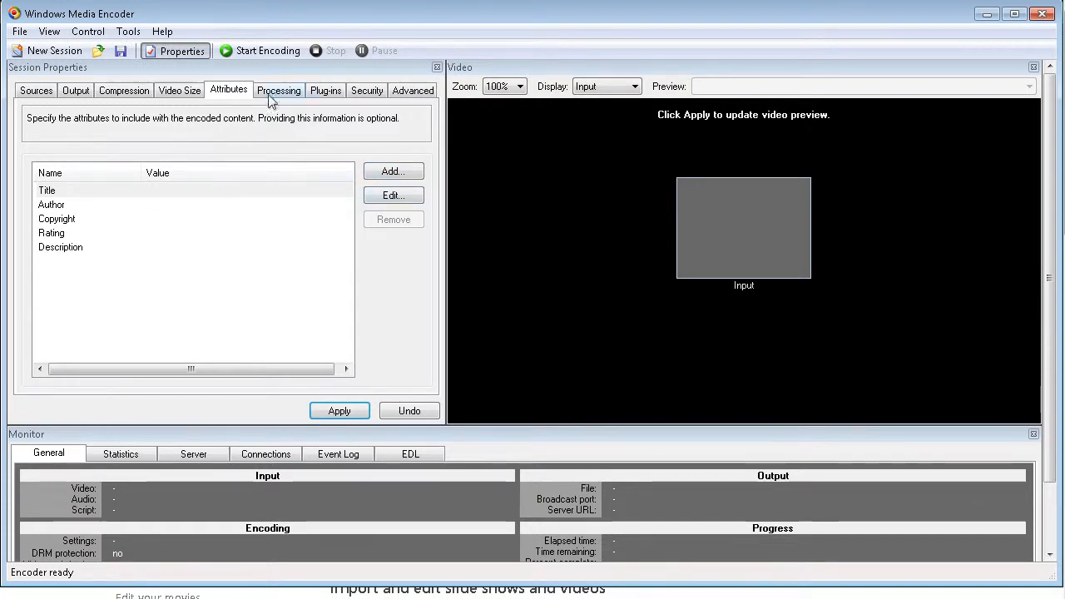
pyautogui.click(280, 90)
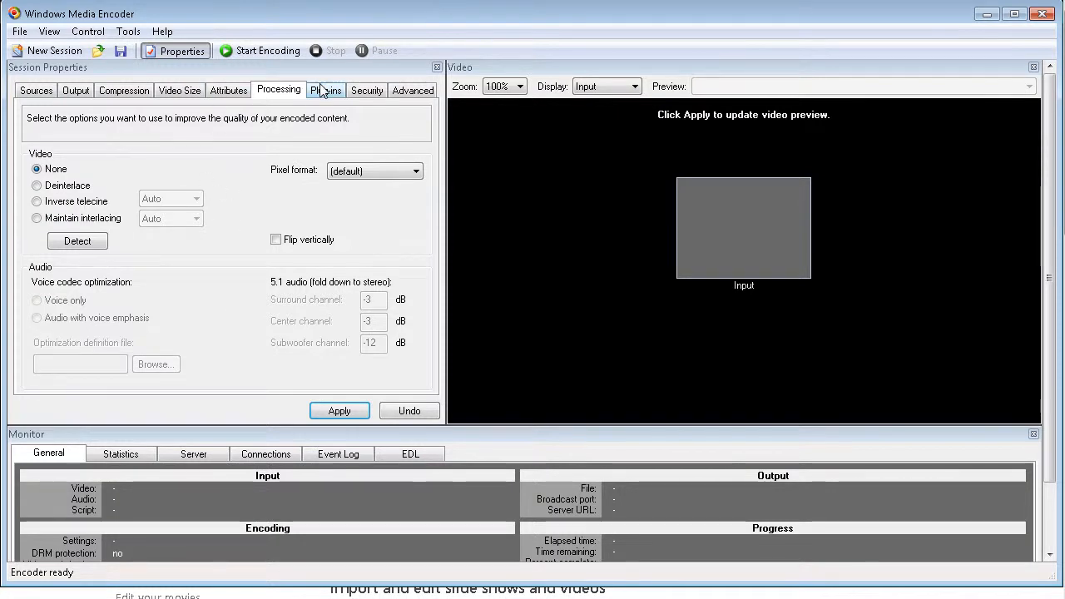
pyautogui.click(326, 90)
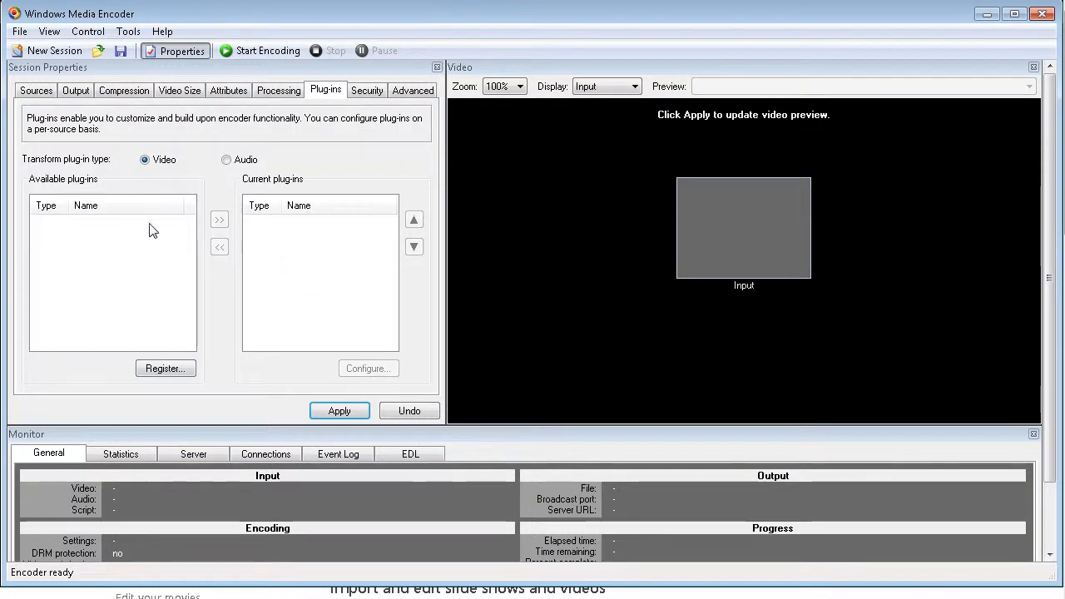
pyautogui.click(366, 90)
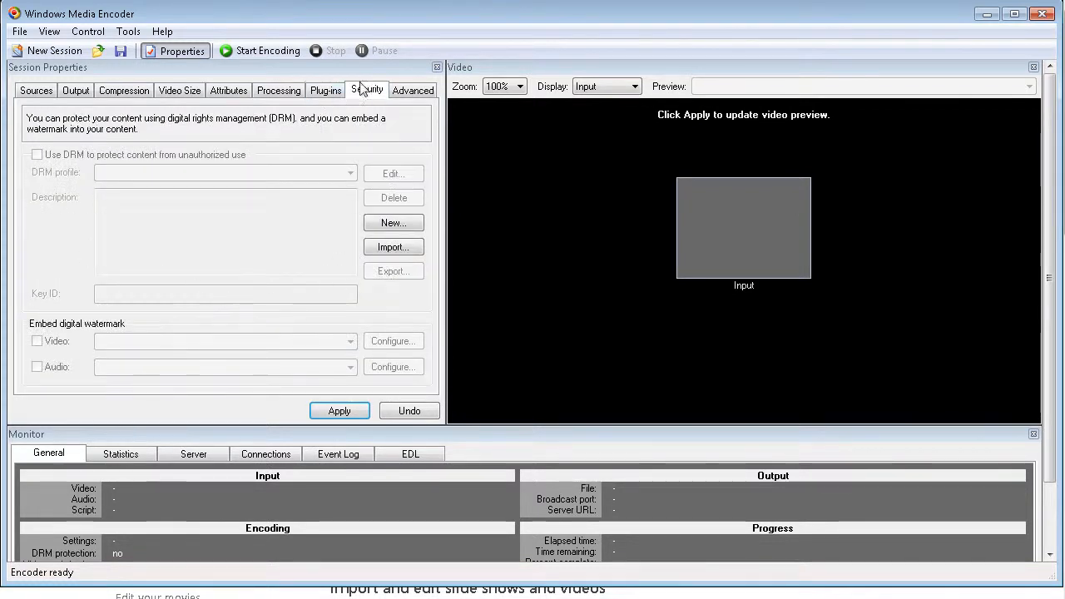
pyautogui.click(413, 90)
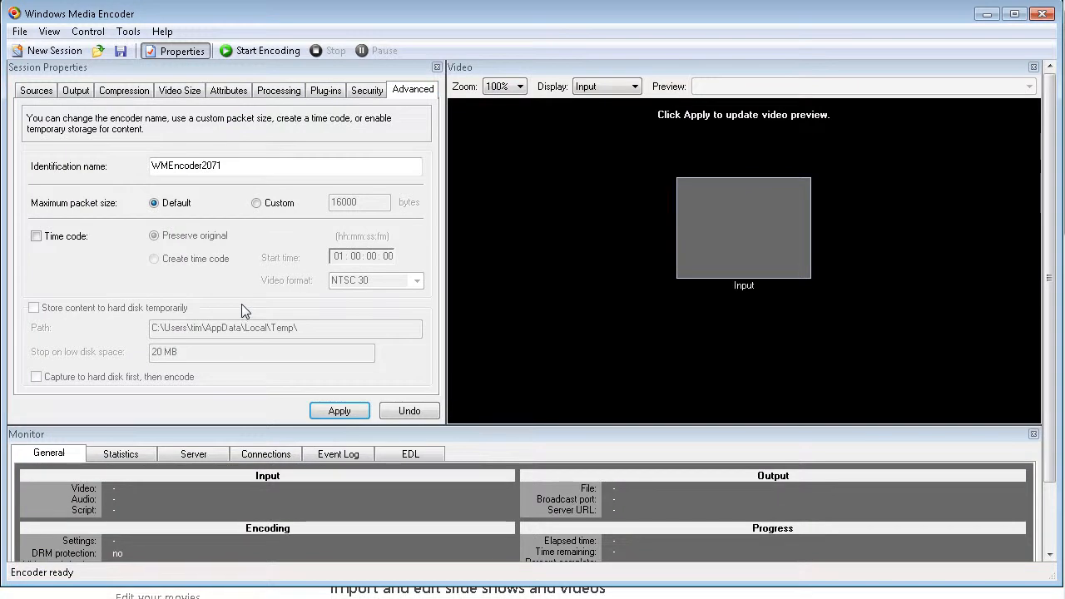
pyautogui.moveTo(230, 349)
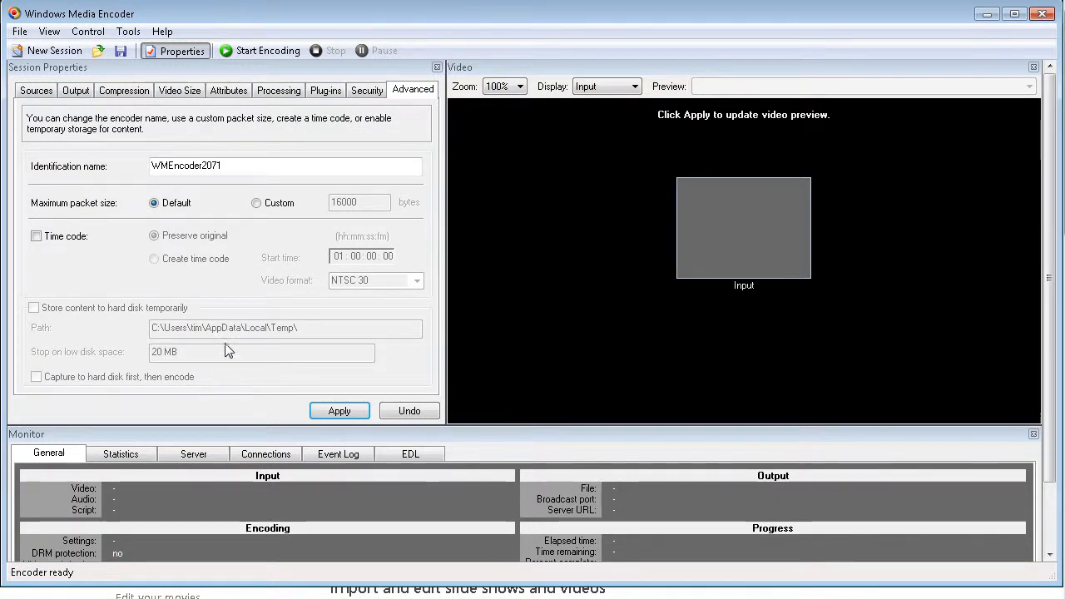
# Step: Back on Sources, keep the default audio device, then start a new session
pyautogui.click(36, 90)
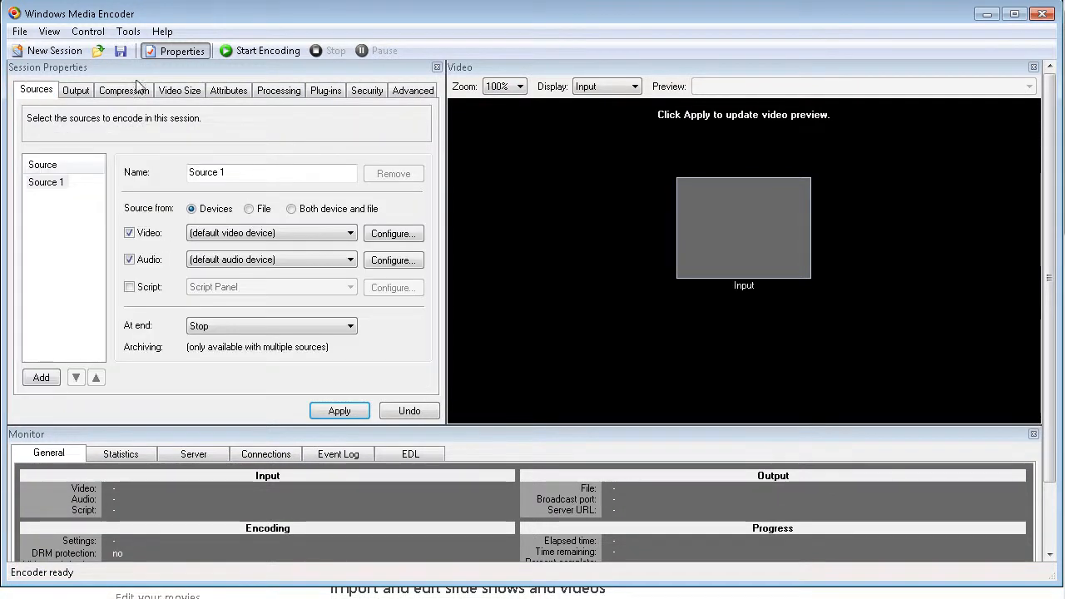
pyautogui.moveTo(66, 270)
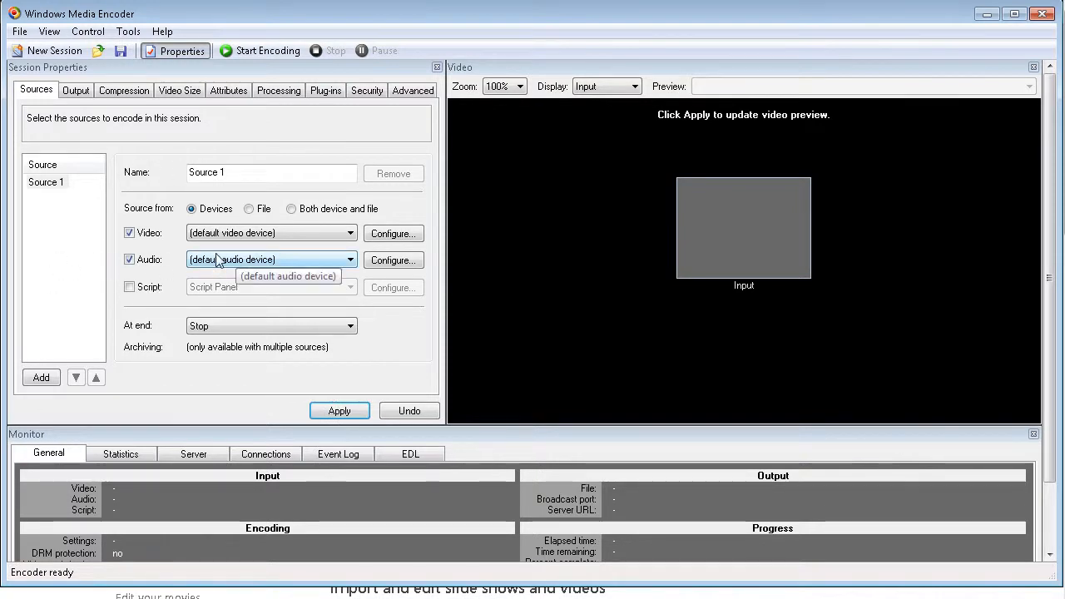
pyautogui.moveTo(270, 270)
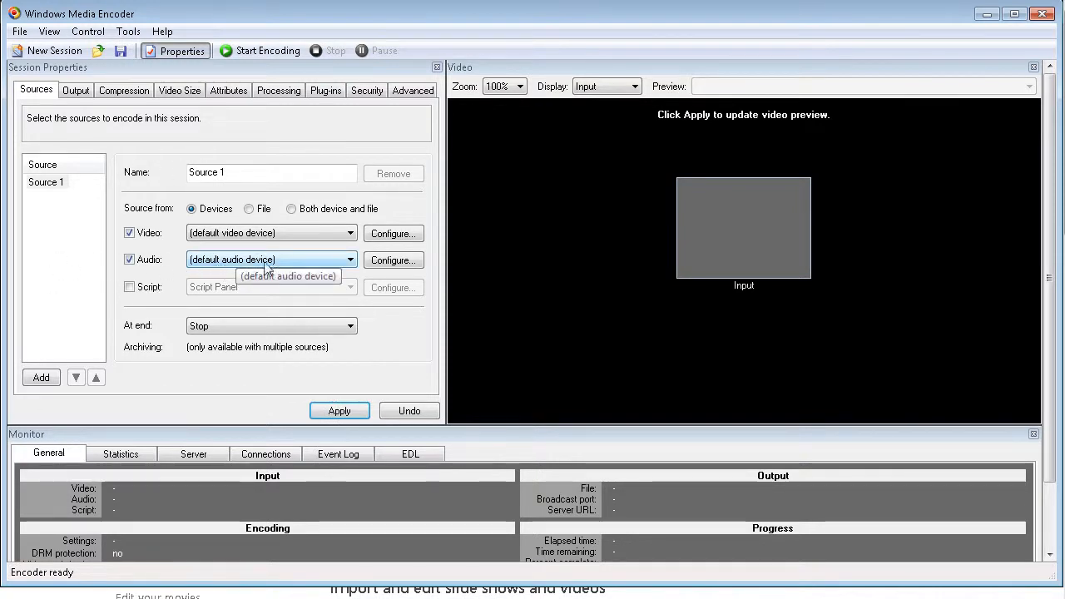
pyautogui.moveTo(352, 264)
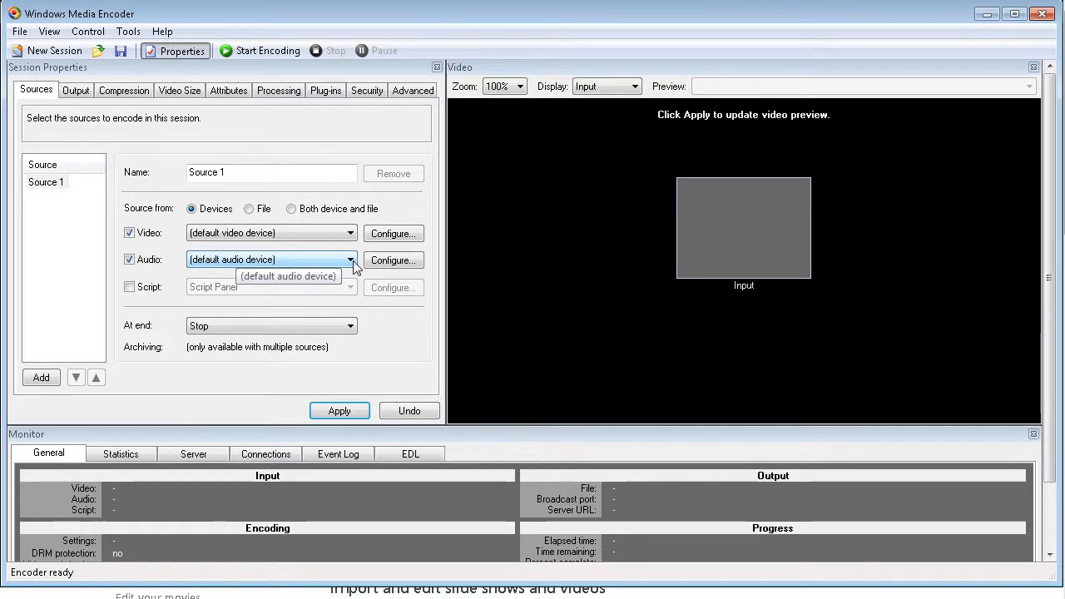
pyautogui.click(350, 260)
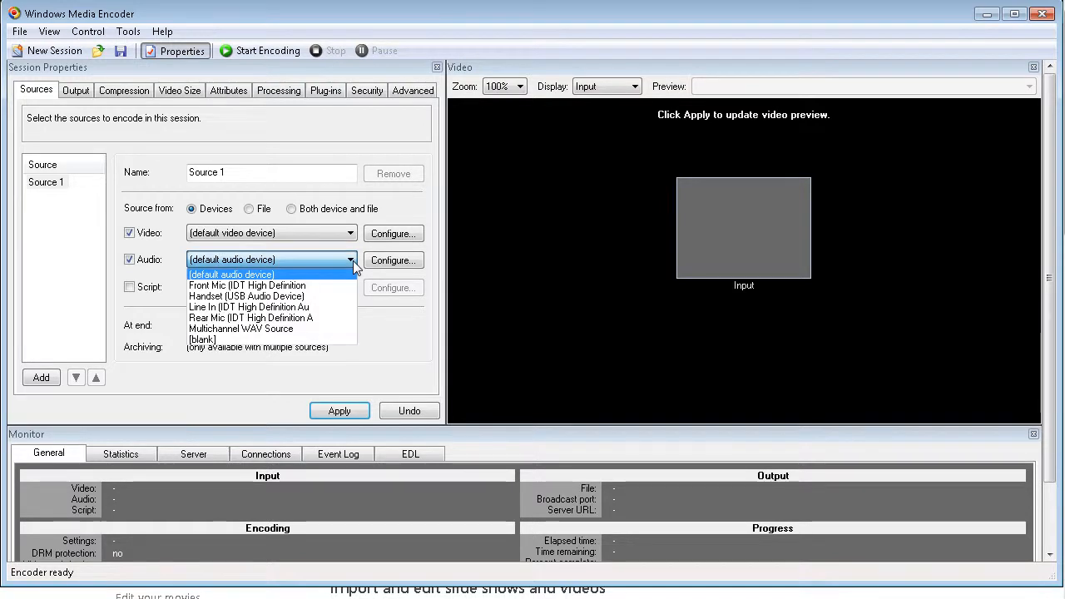
pyautogui.click(231, 273)
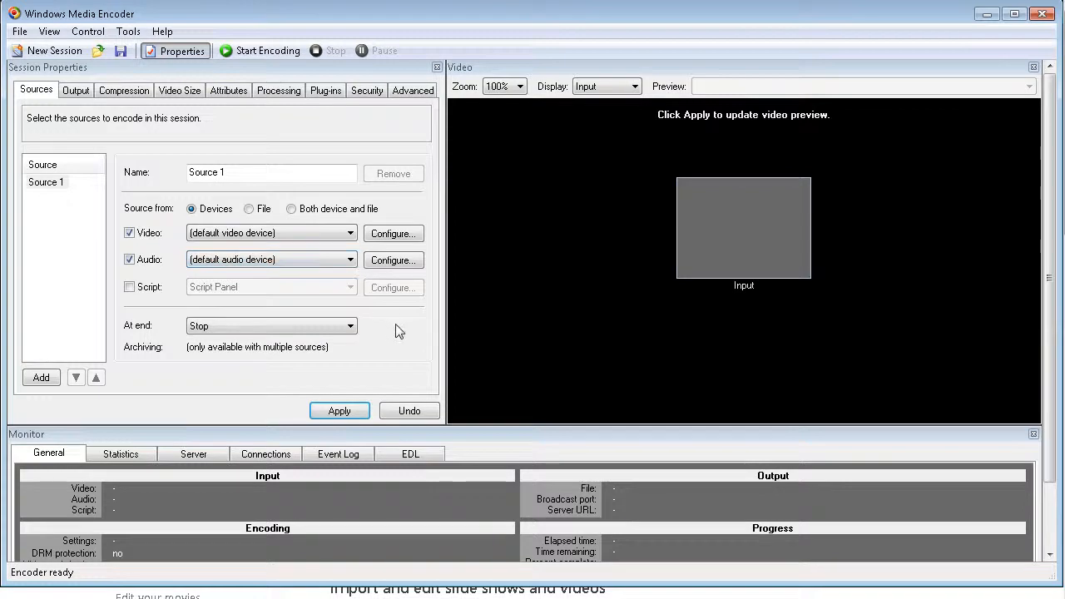
pyautogui.click(47, 50)
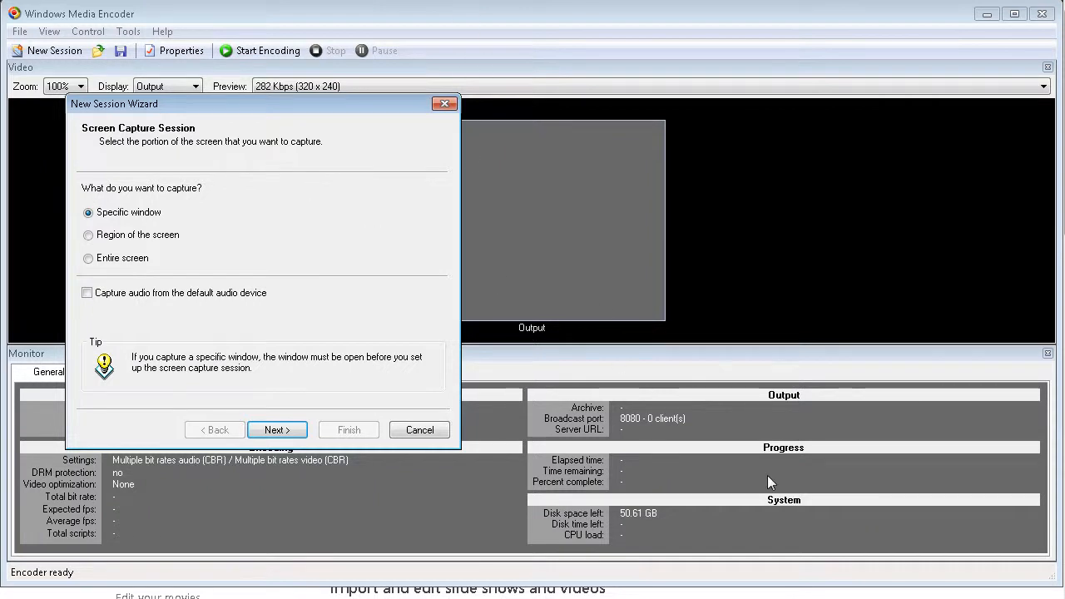
pyautogui.moveTo(859, 392)
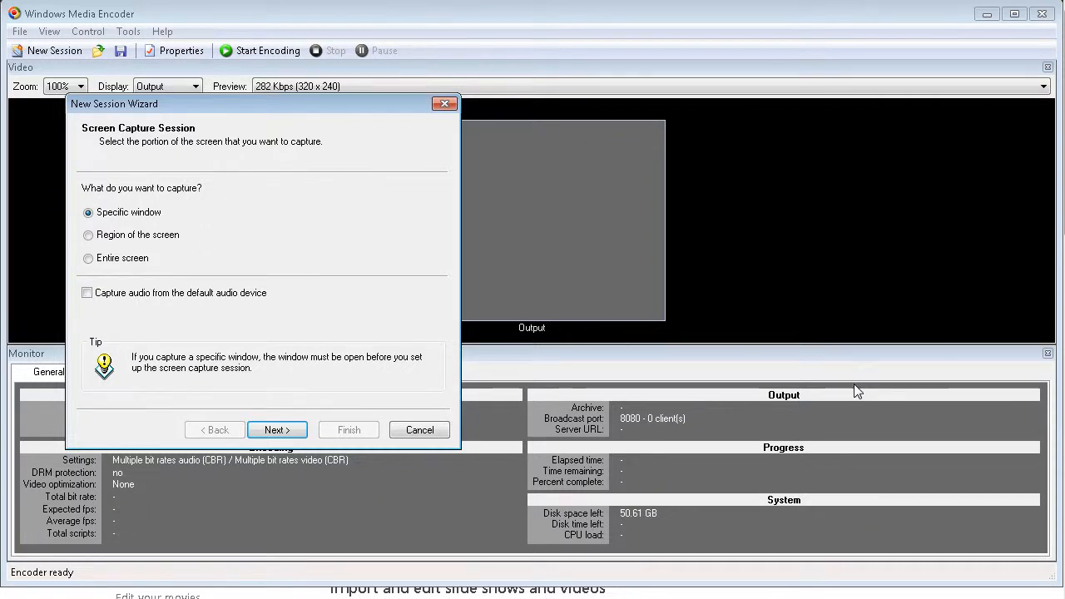
pyautogui.moveTo(776, 493)
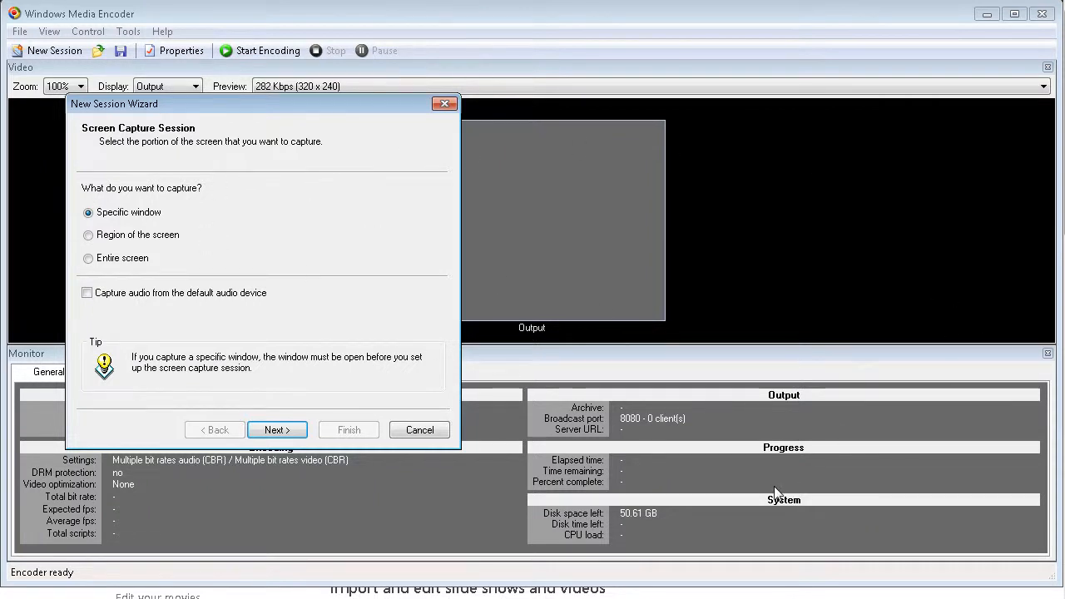
pyautogui.moveTo(219, 326)
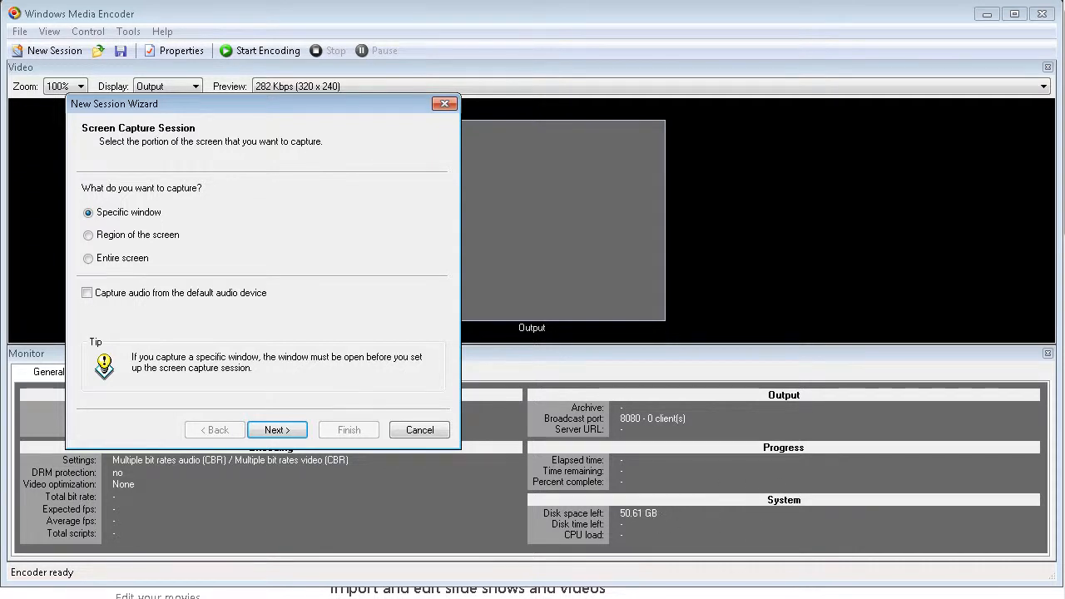
pyautogui.moveTo(280, 256)
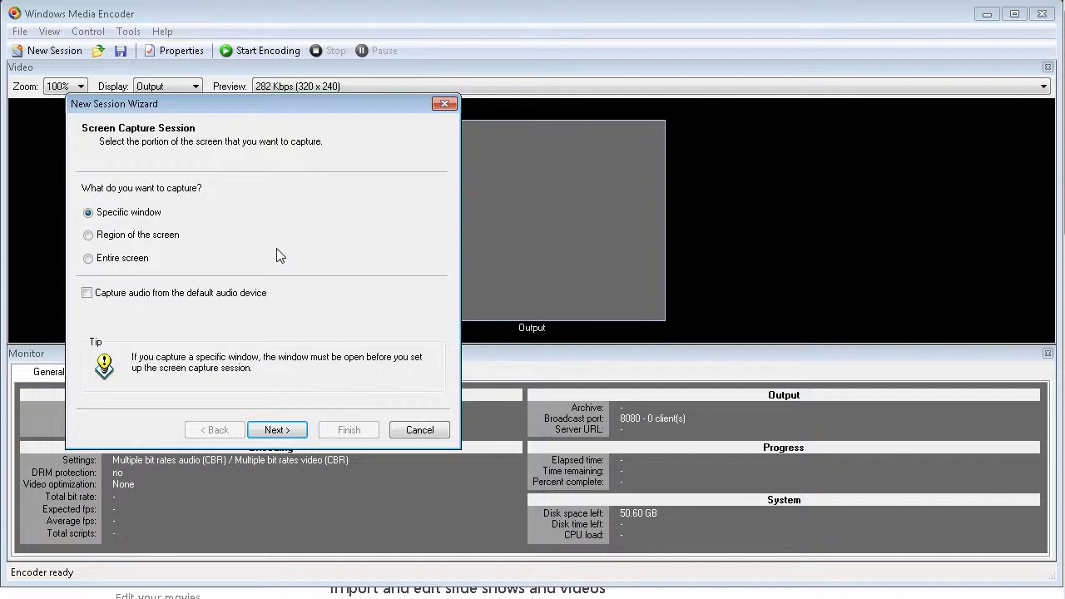
# Step: Choose 'Region of the screen' and enable audio capture from the default audio device
pyautogui.click(88, 234)
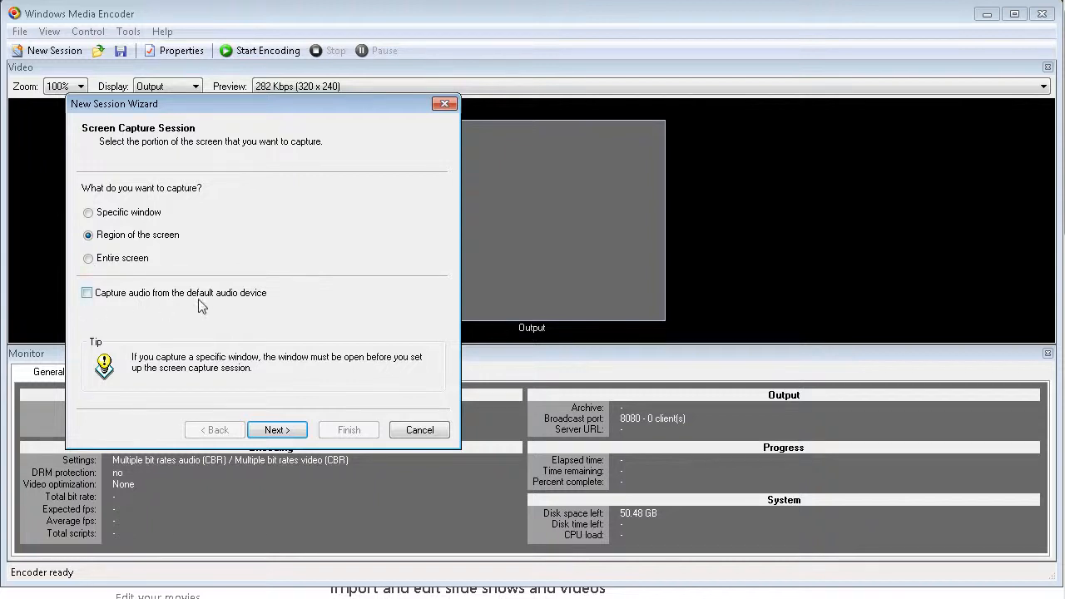
pyautogui.click(86, 293)
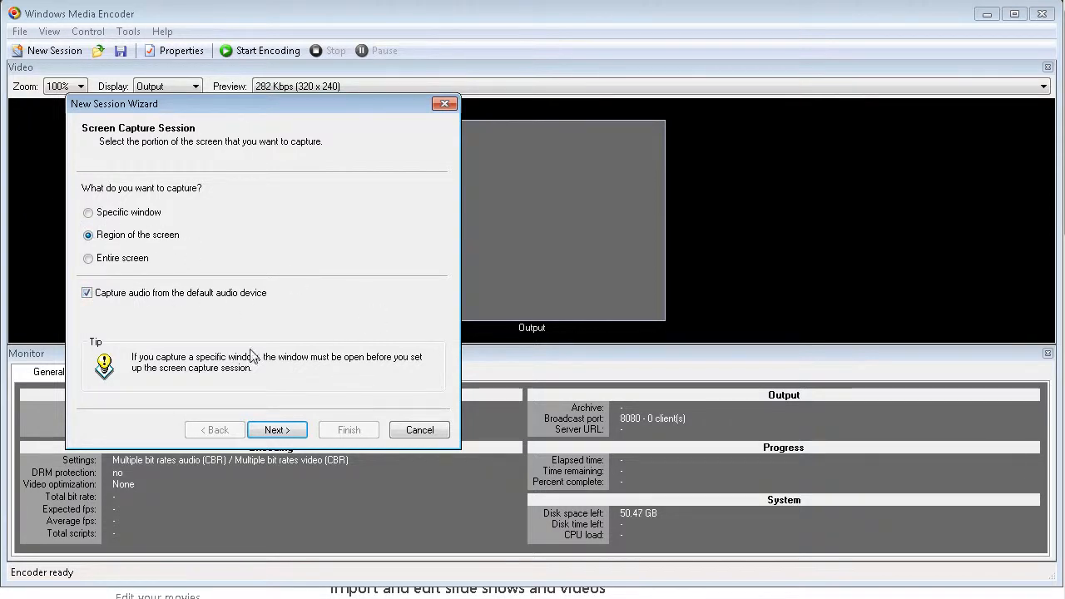
# Step: Select a 1256×693 screen region starting at 228, 196 and enable border flashing during capture
pyautogui.click(276, 429)
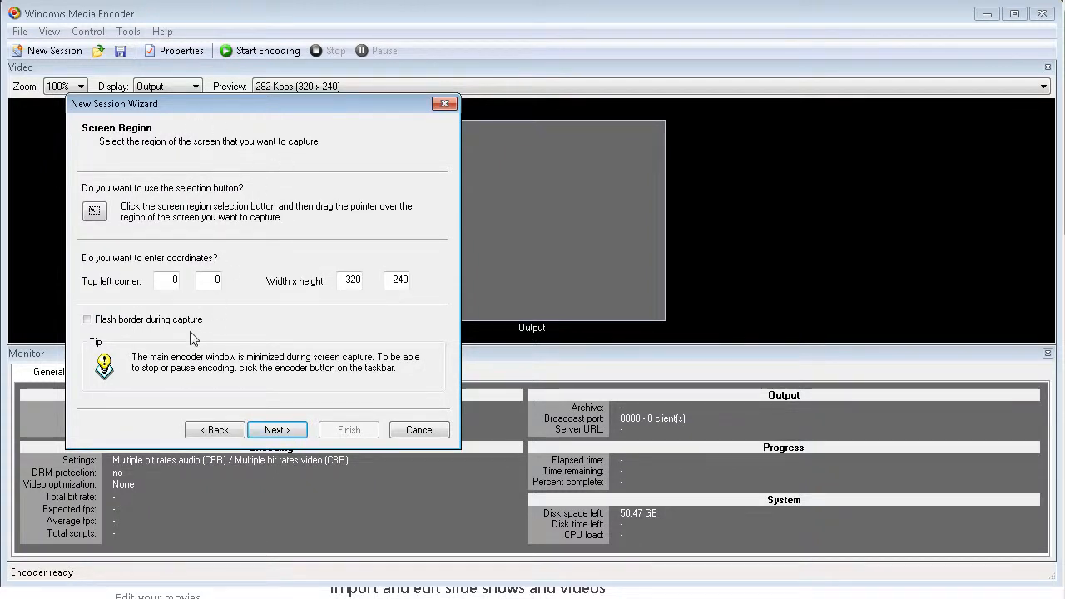
pyautogui.click(166, 280)
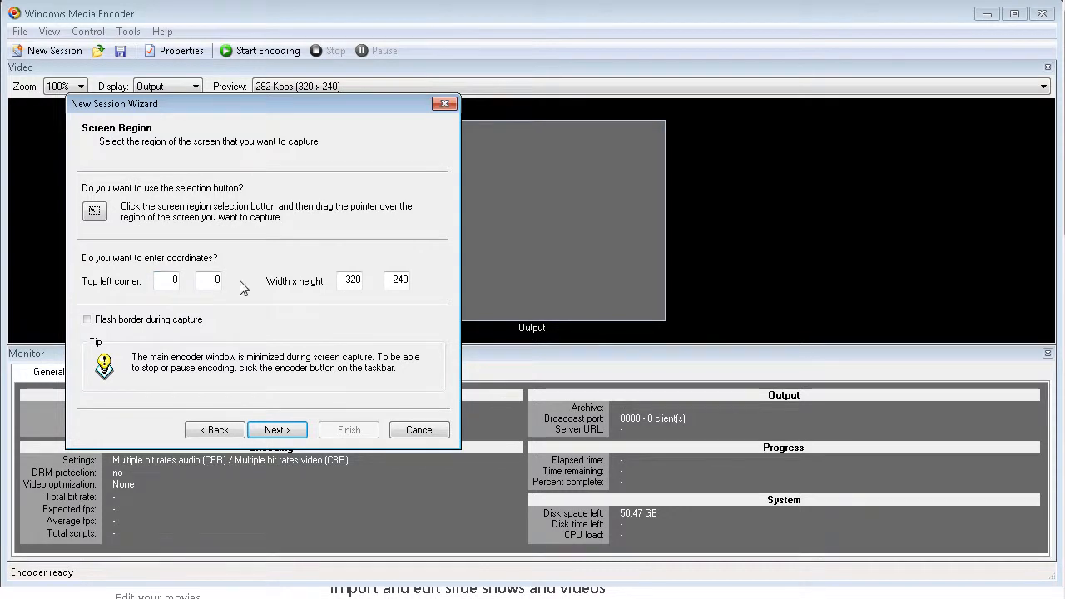
pyautogui.moveTo(324, 293)
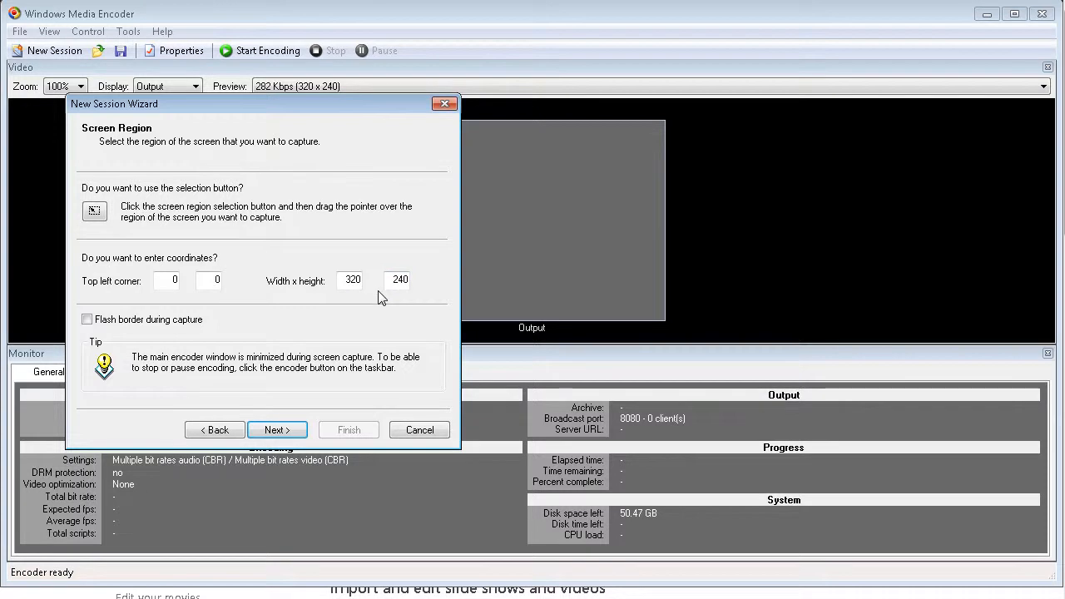
pyautogui.moveTo(93, 209)
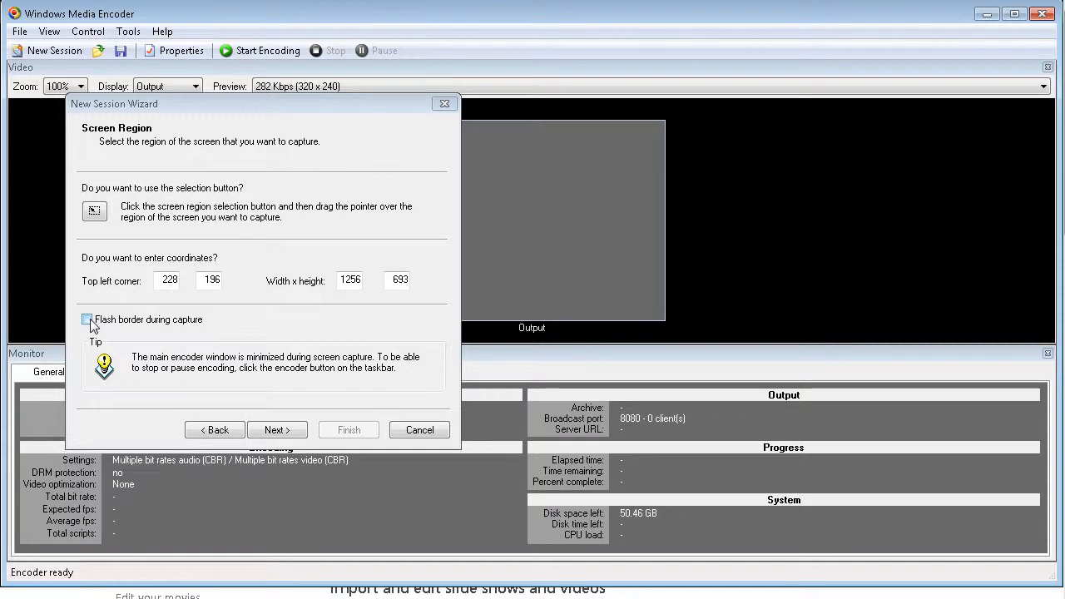
pyautogui.click(87, 320)
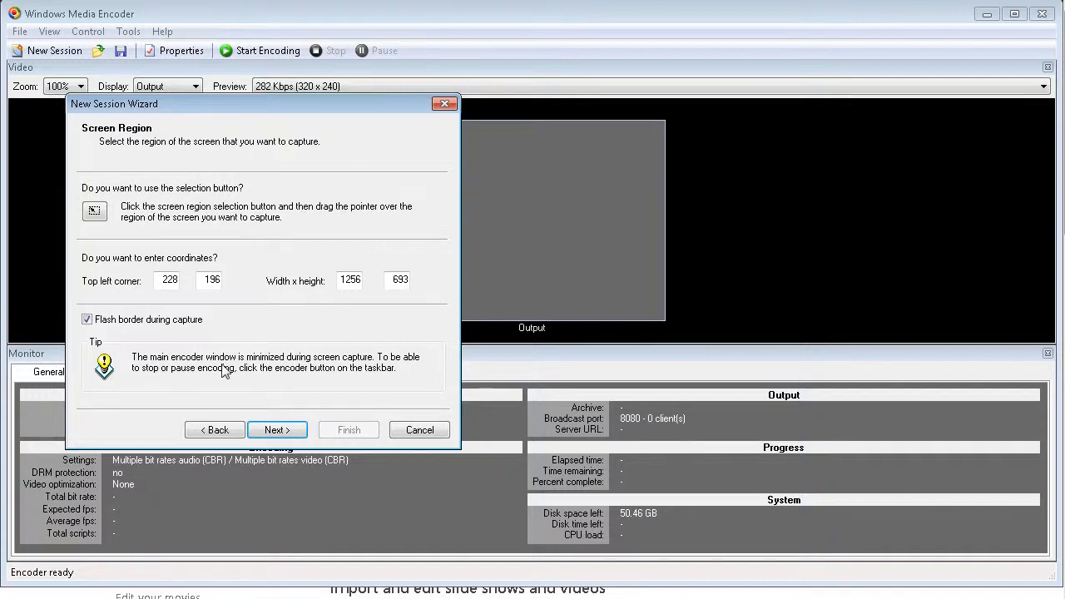
pyautogui.moveTo(350, 378)
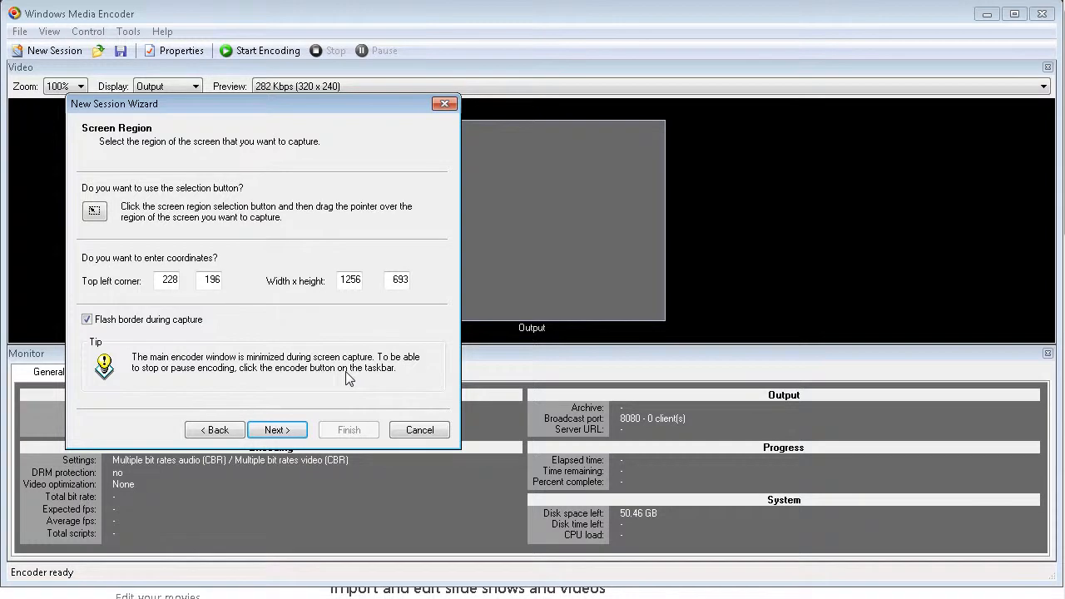
pyautogui.moveTo(326, 369)
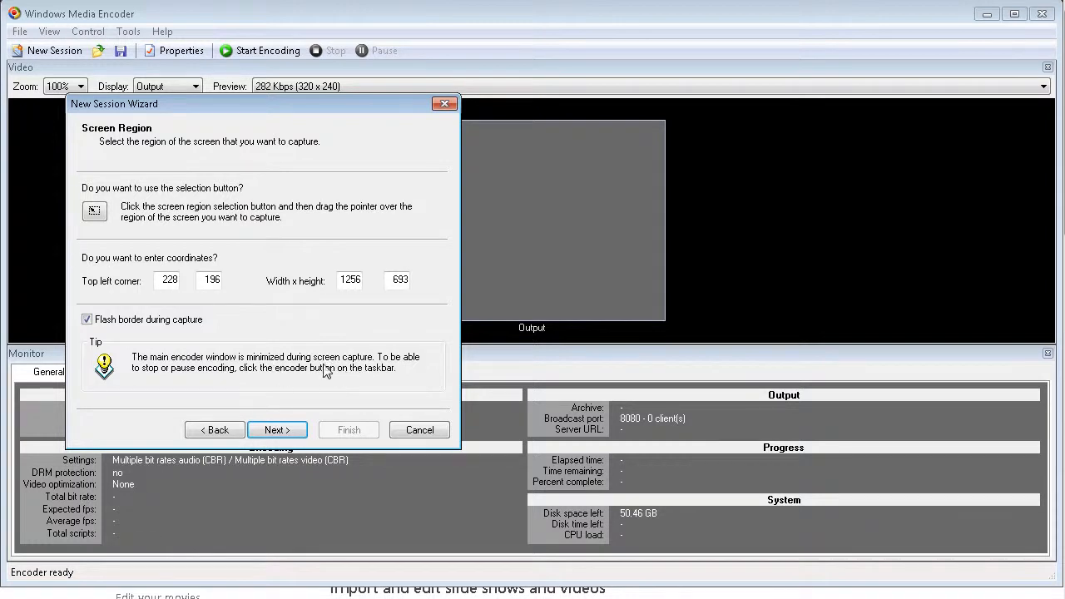
pyautogui.moveTo(340, 370)
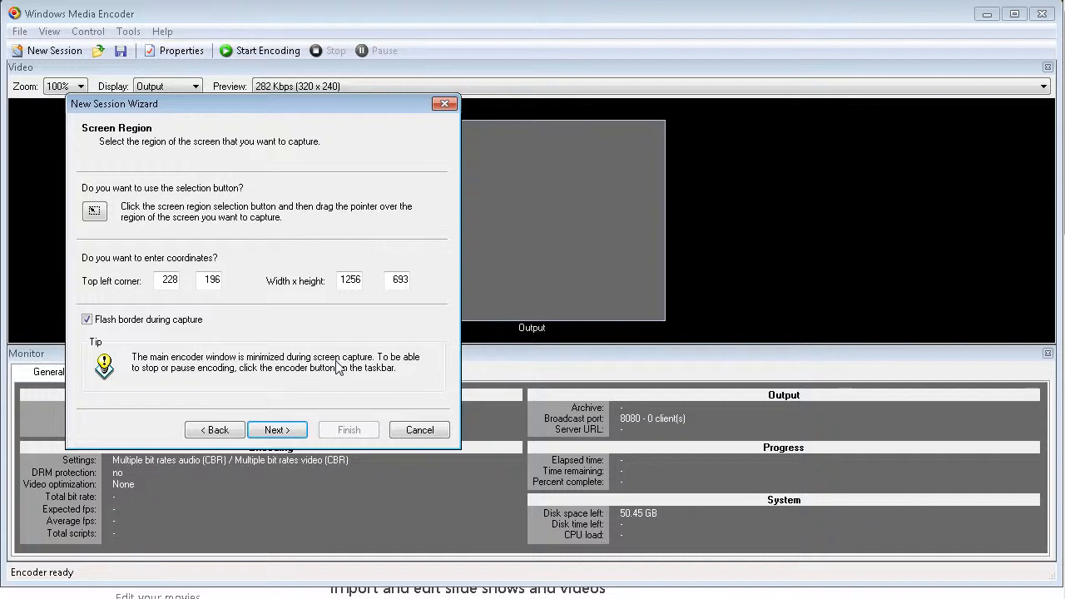
pyautogui.moveTo(266, 389)
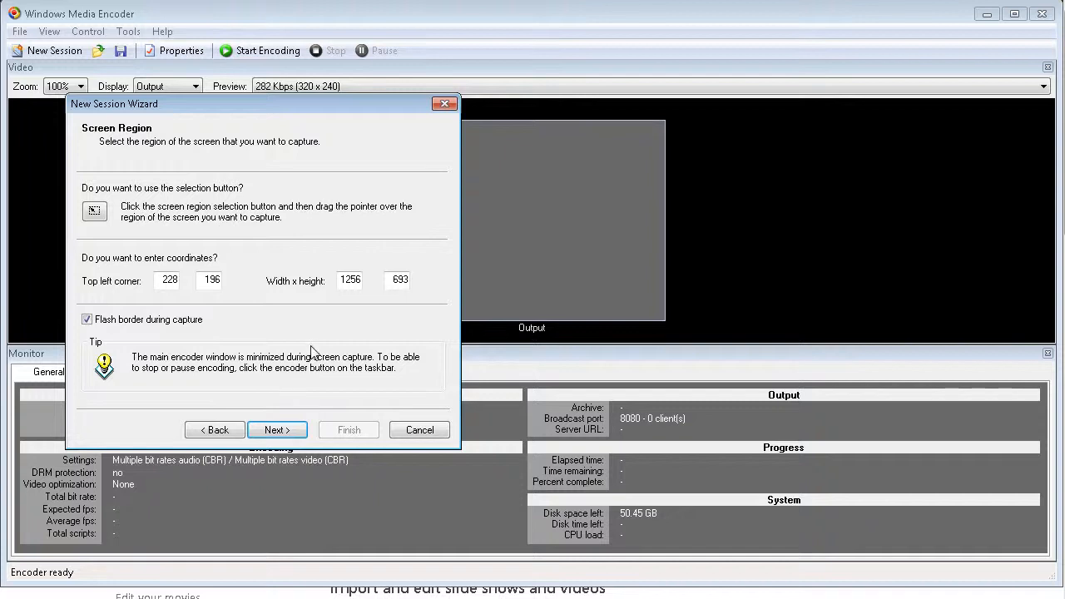
# Step: Advance to the Output File page and focus the empty file name field
pyautogui.click(276, 429)
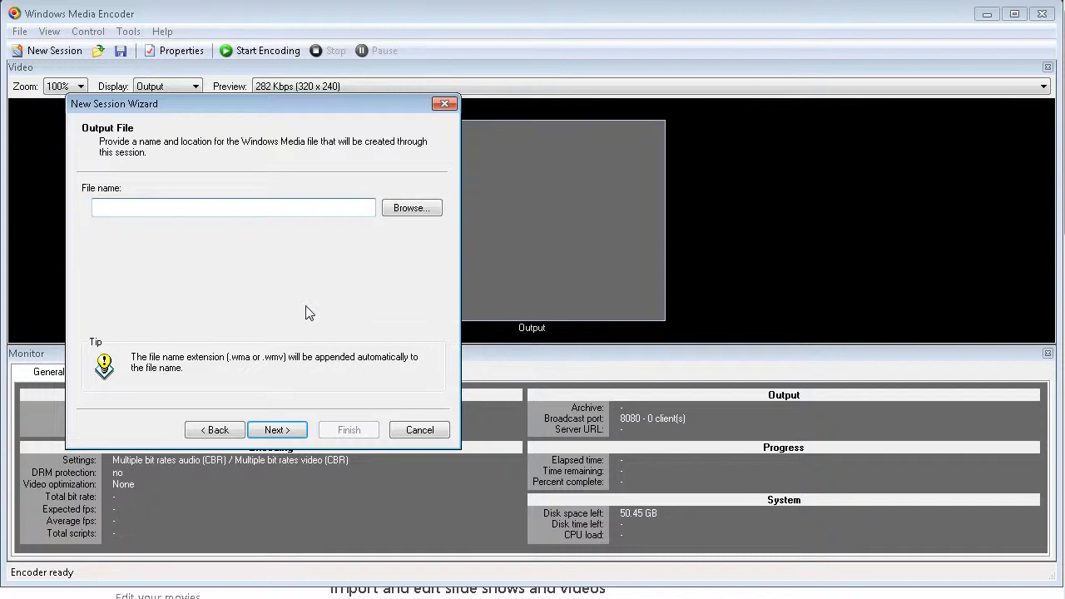
pyautogui.click(233, 207)
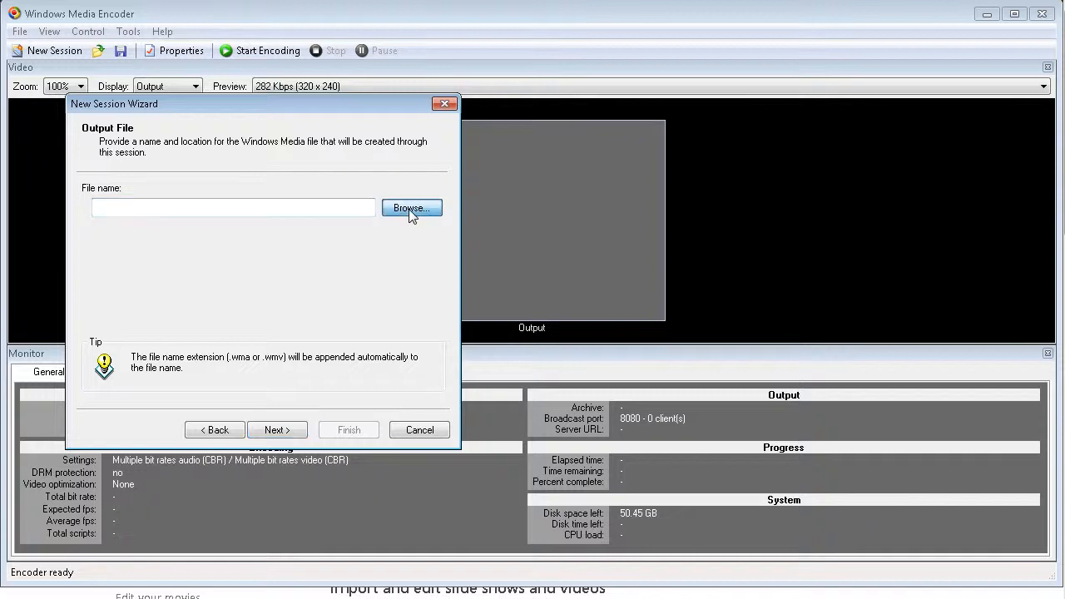
# Step: Save the output as thetest.wmv in the mytest recording folder
pyautogui.click(412, 208)
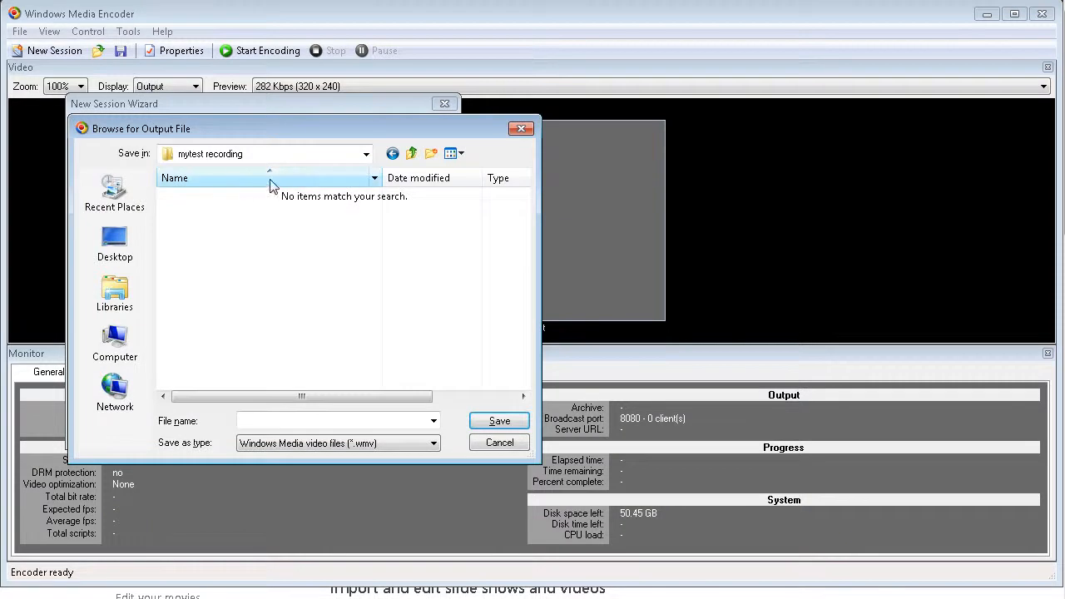
pyautogui.click(333, 419)
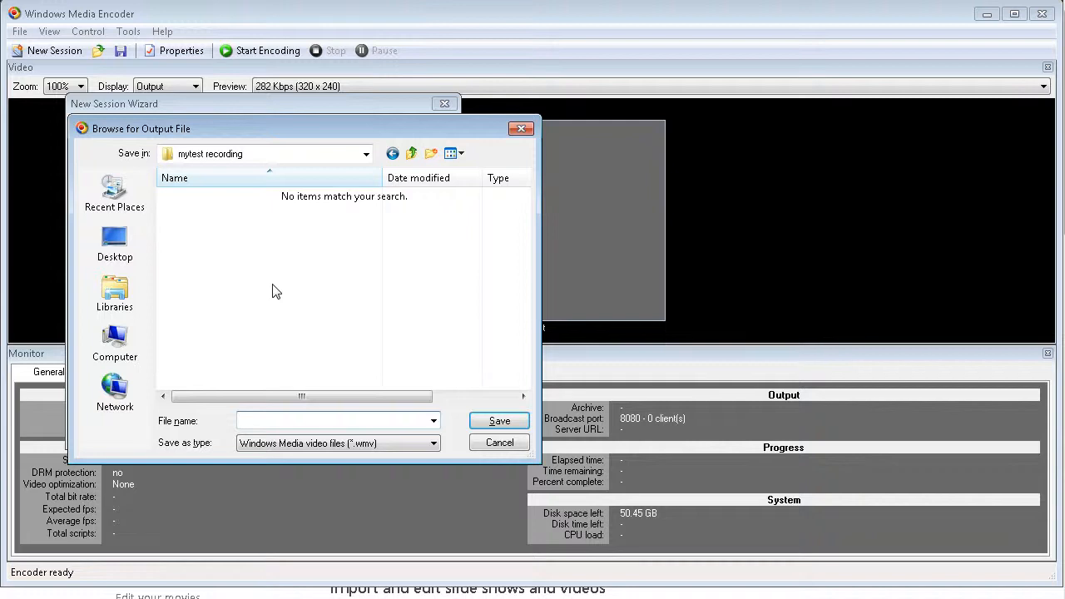
pyautogui.write('the')
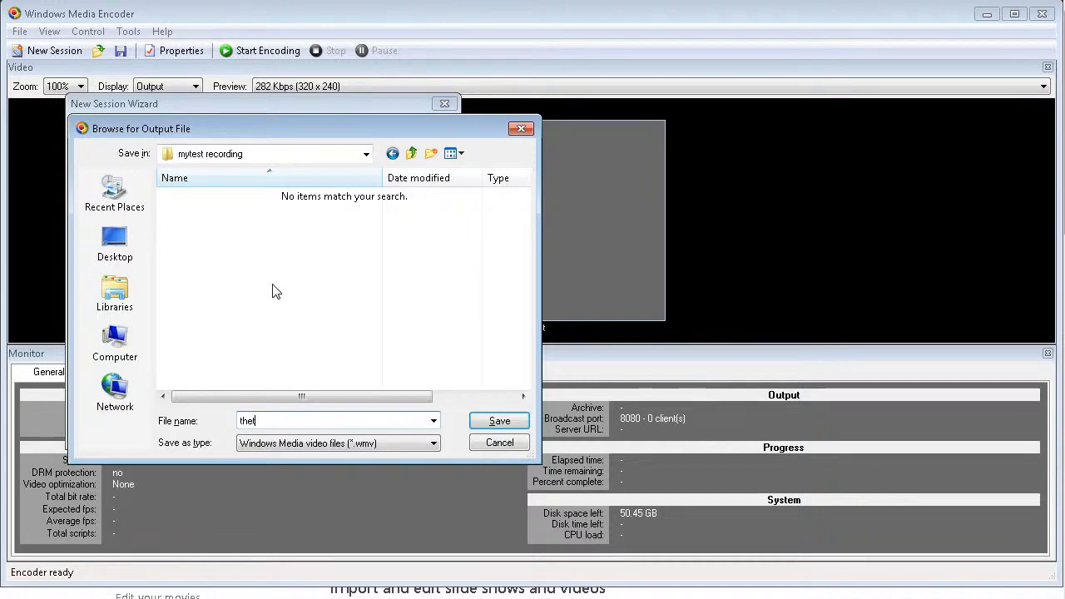
pyautogui.write('test')
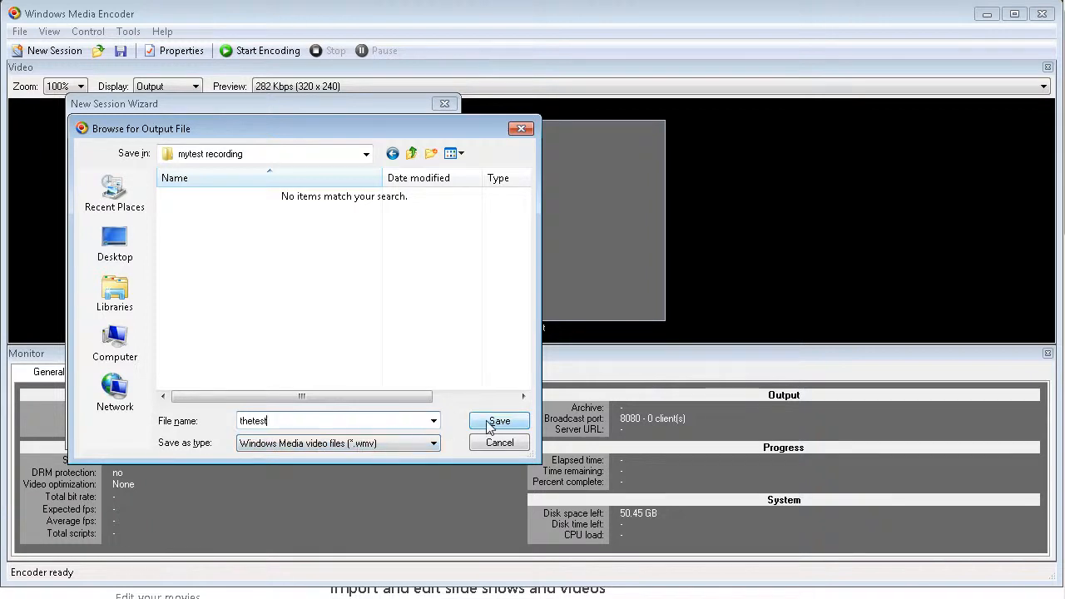
pyautogui.click(499, 420)
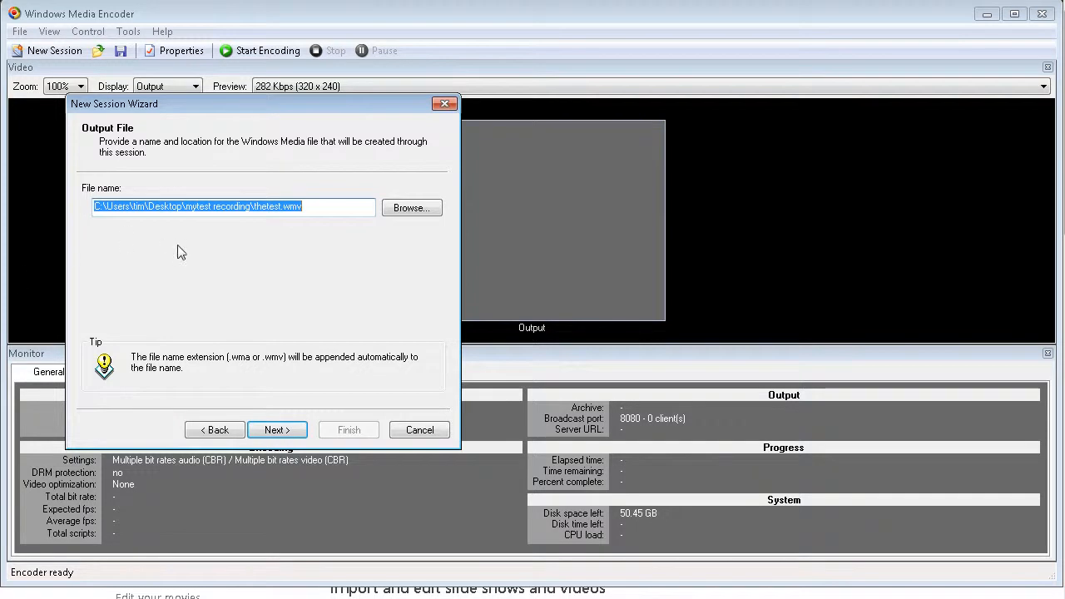
pyautogui.moveTo(279, 240)
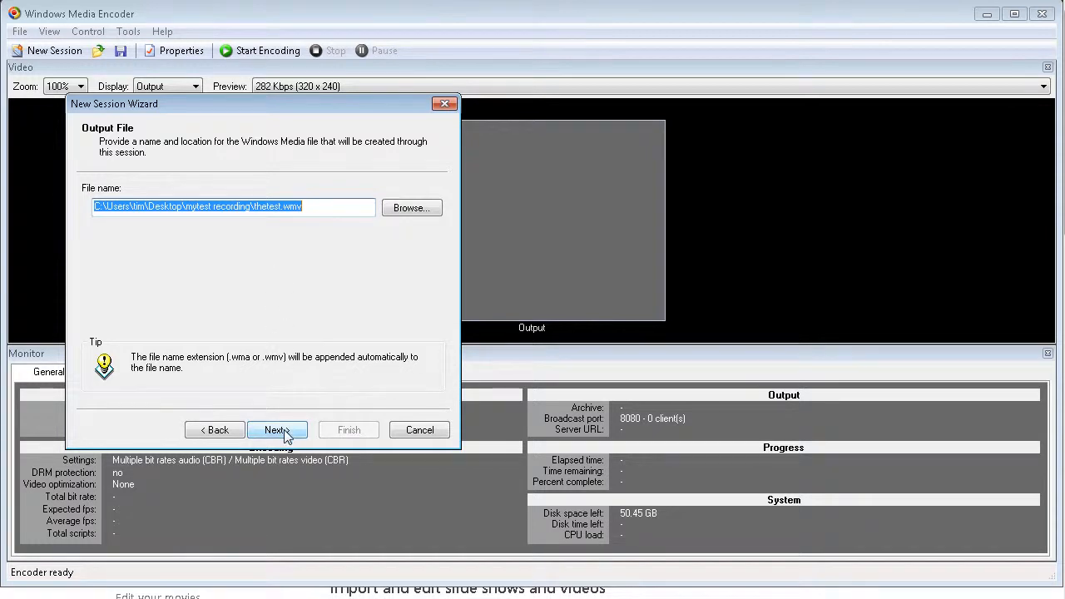
# Step: Advance to Settings Selection with Medium quality left selected
pyautogui.click(277, 430)
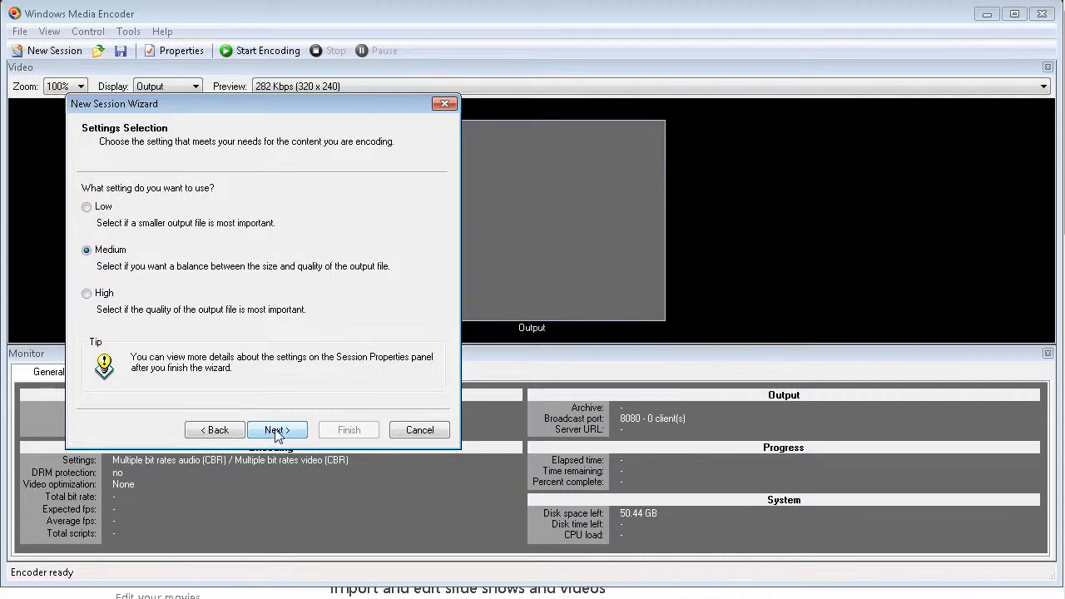
# Step: Fill the Display Information page: title The Test, author Me, copyright 2013, rating General, description 'my test video'
pyautogui.click(276, 429)
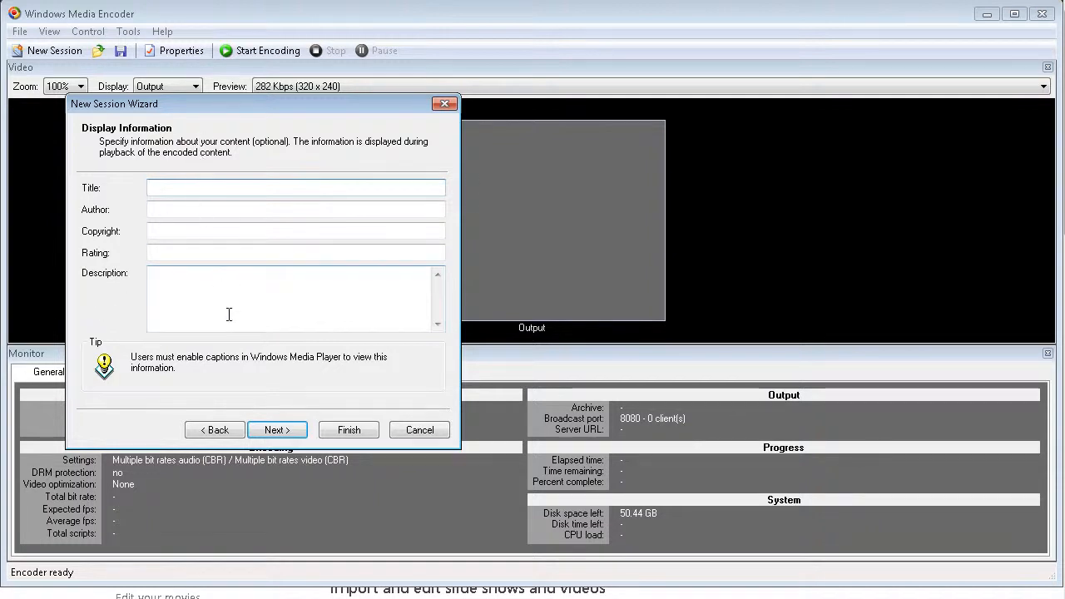
pyautogui.write('my test video')
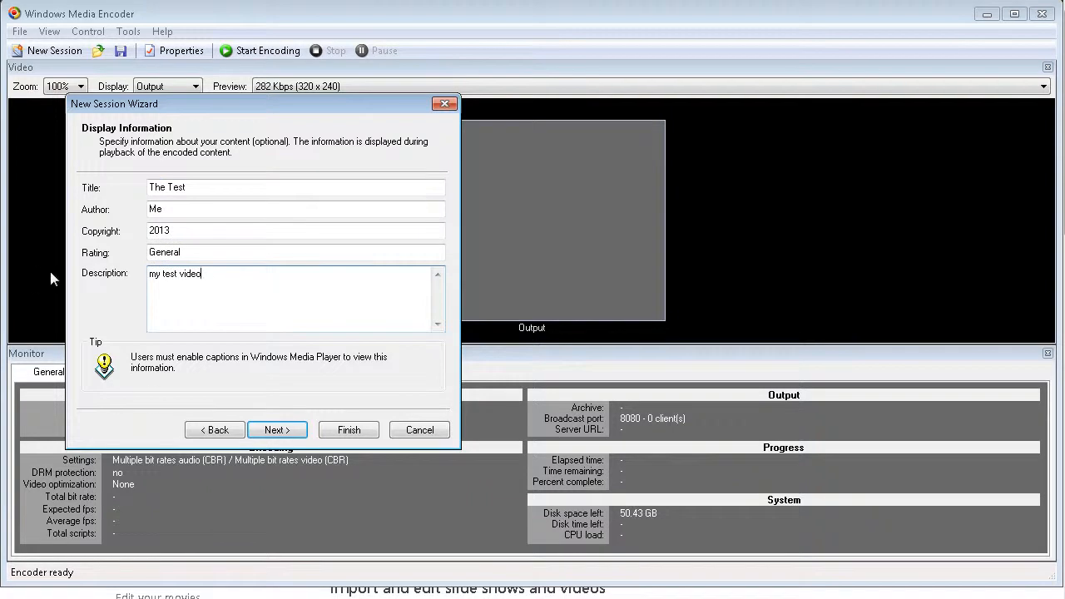
# Step: On the settings review, turn on 'Begin capturing screens when I click Finish'
pyautogui.click(276, 430)
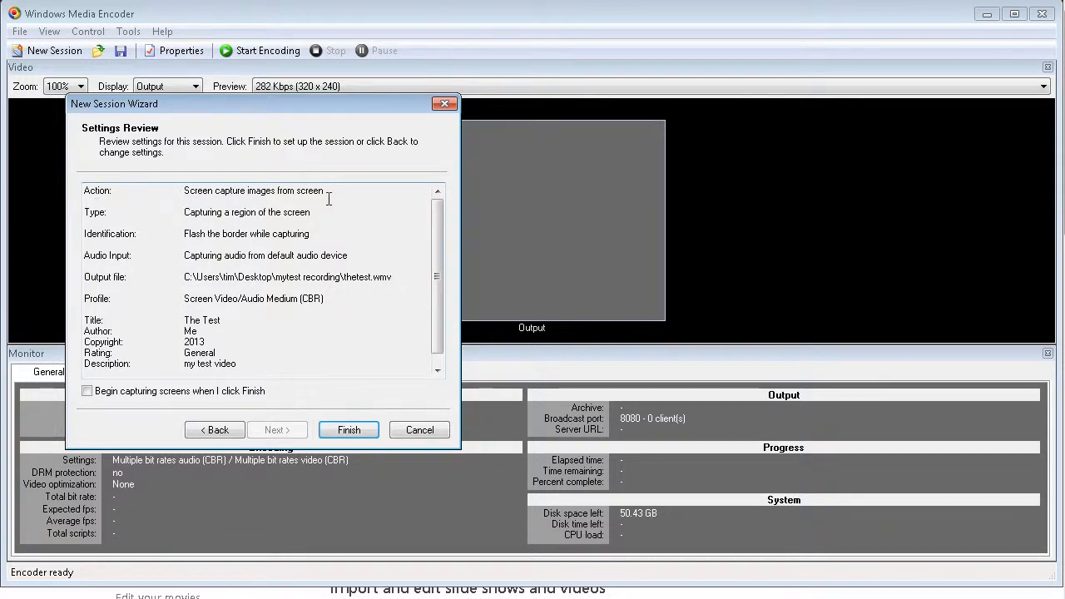
pyautogui.moveTo(223, 213)
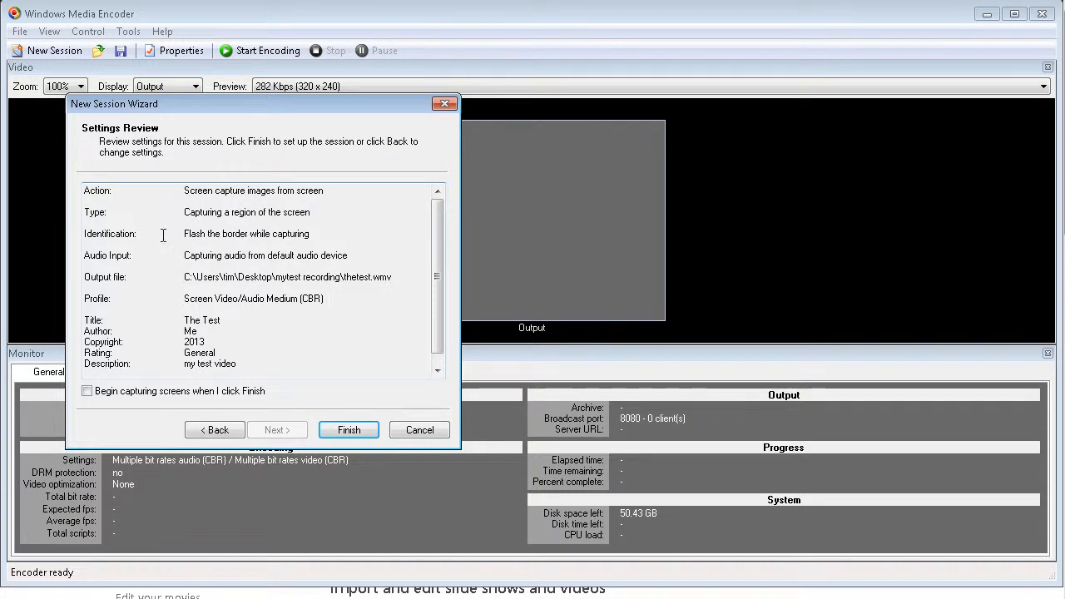
pyautogui.moveTo(170, 253)
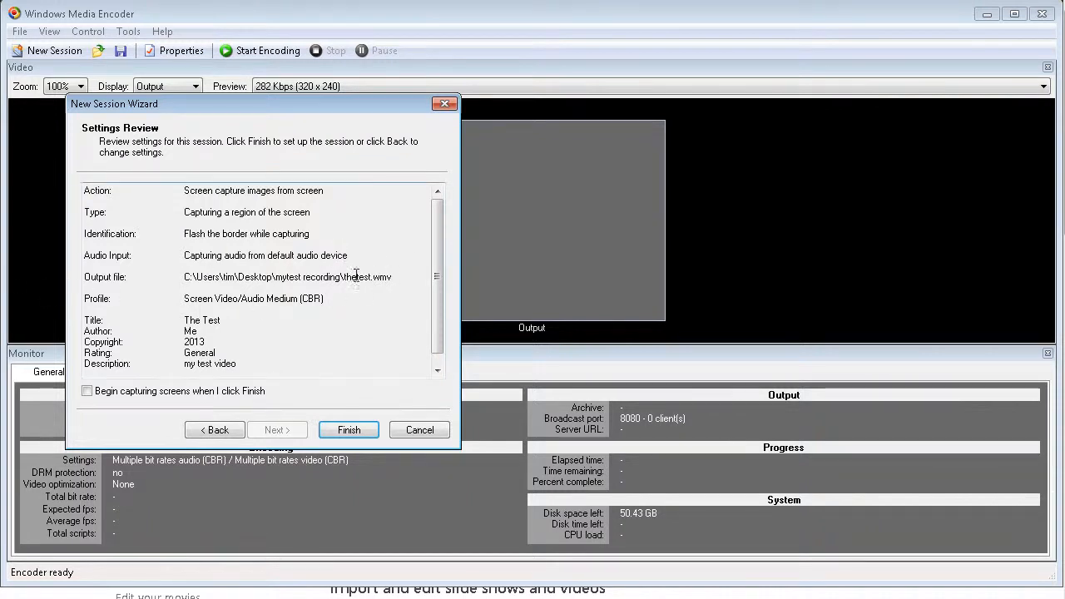
pyautogui.moveTo(270, 316)
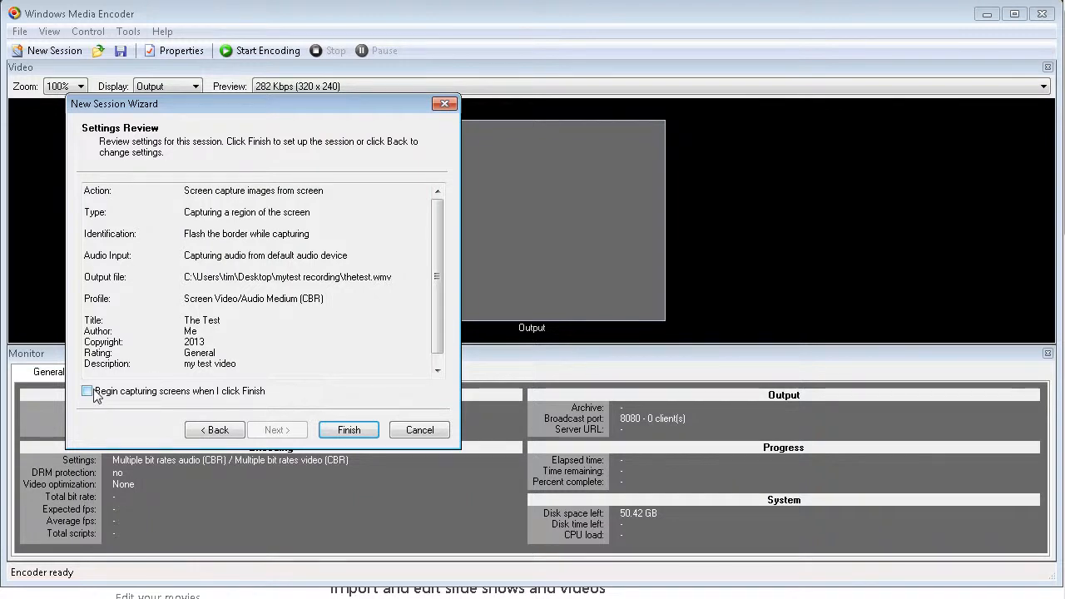
pyautogui.click(86, 391)
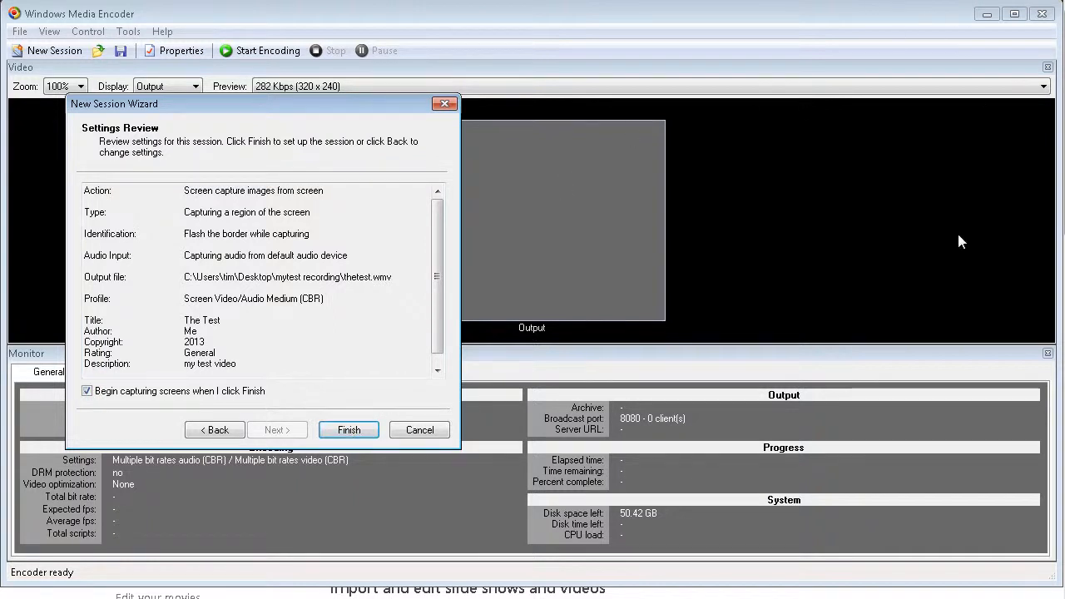
pyautogui.moveTo(275, 289)
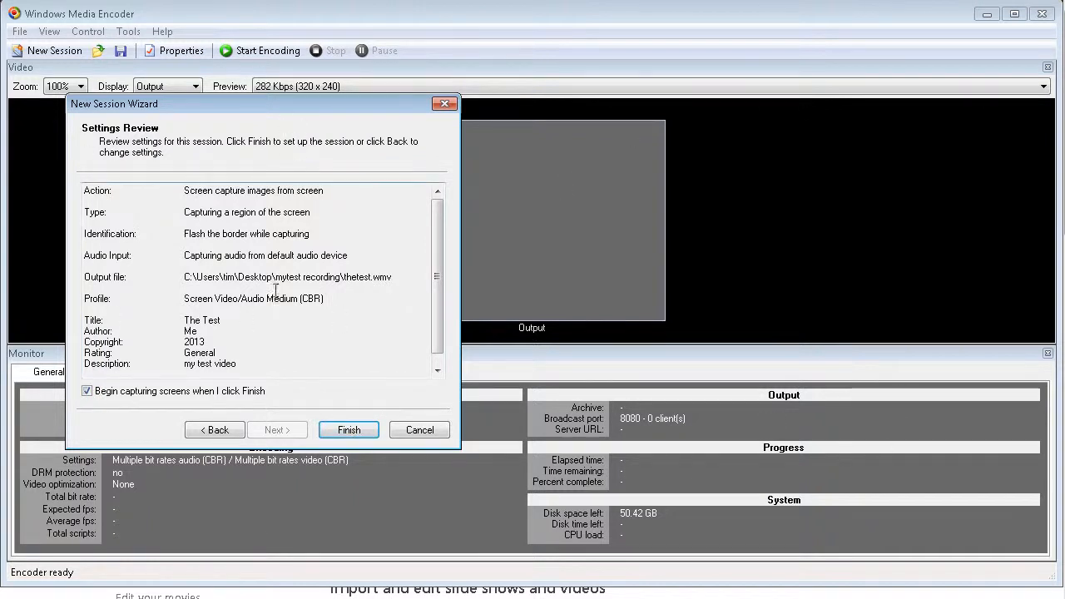
# Step: Finish the New Session Wizard so the start-capture notice appears
pyautogui.click(349, 430)
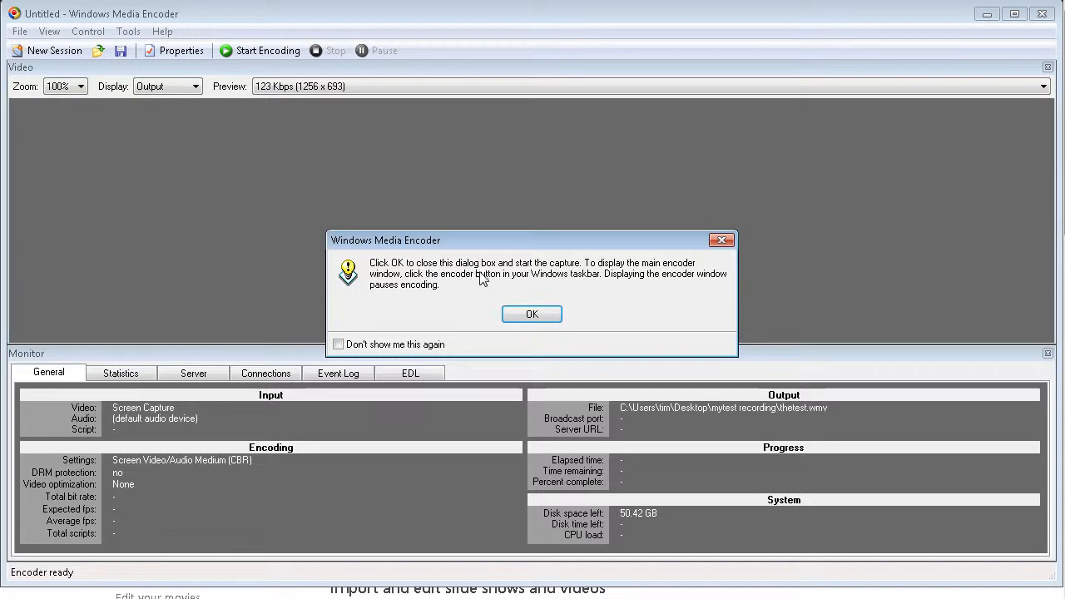
pyautogui.moveTo(647, 275)
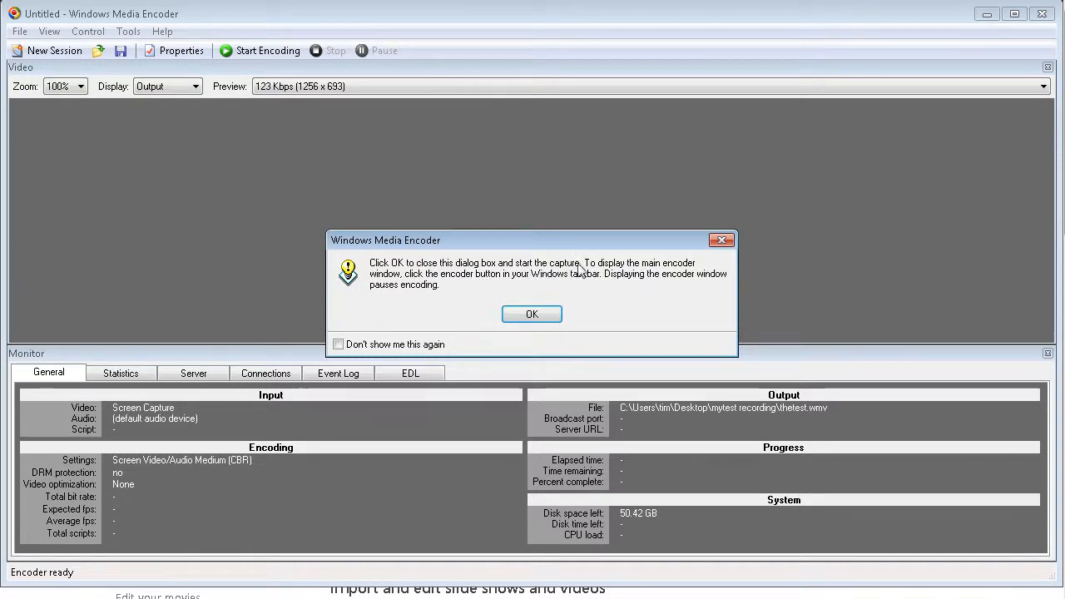
# Step: Accept the capture notice with OK so screen capturing starts over the browser
pyautogui.click(532, 313)
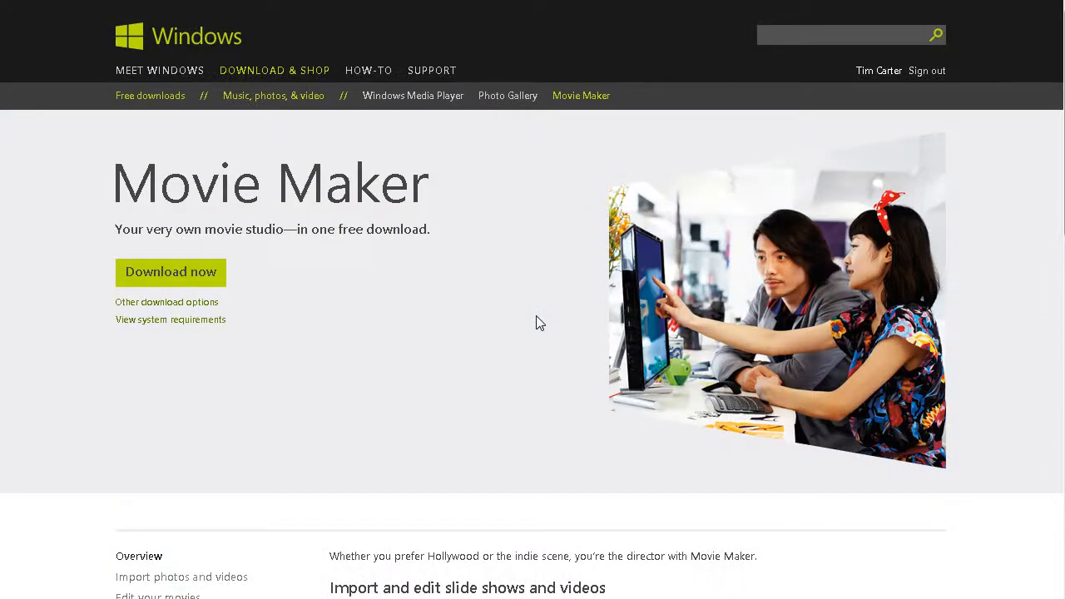
pyautogui.moveTo(458, 553)
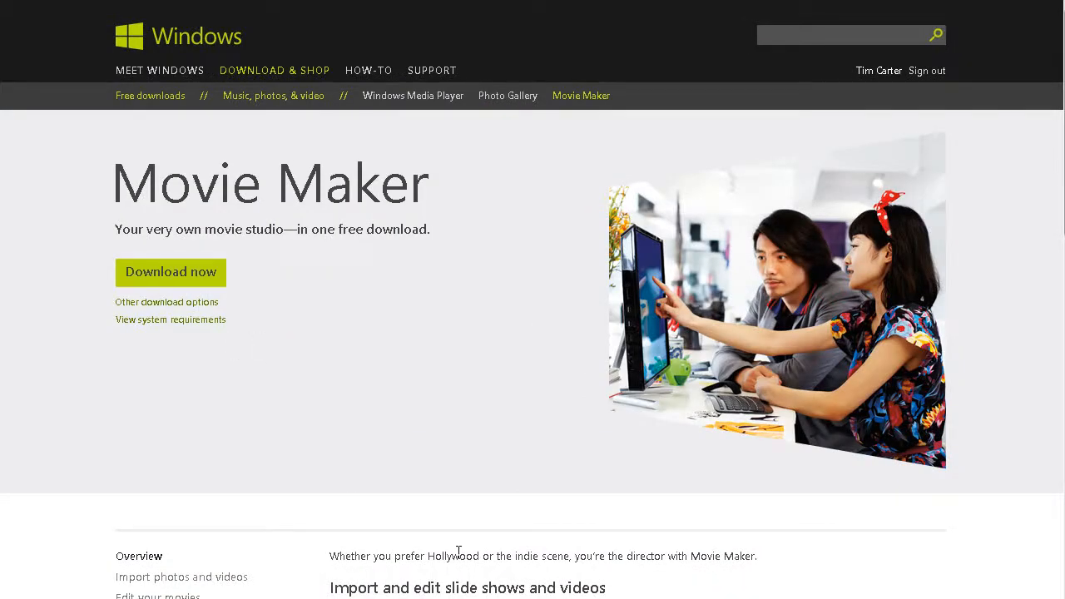
pyautogui.moveTo(476, 571)
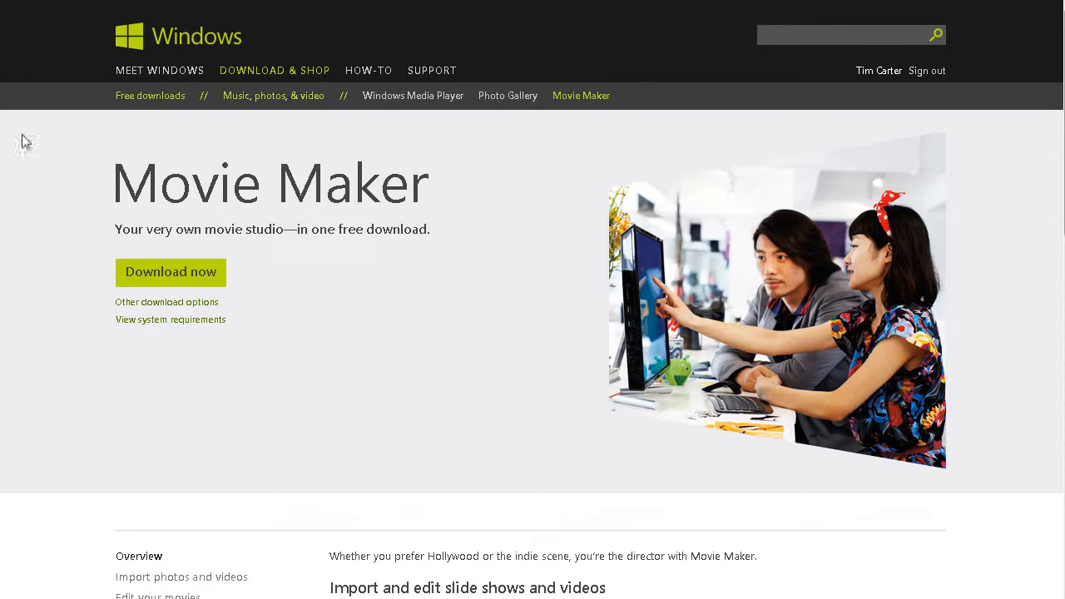
pyautogui.moveTo(299, 115)
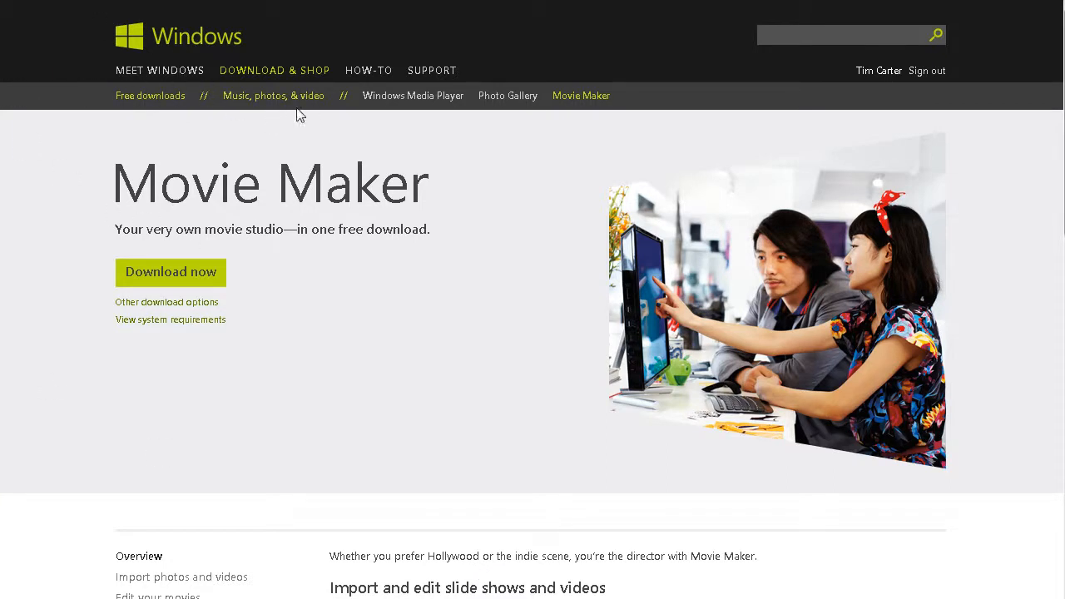
pyautogui.moveTo(273, 95)
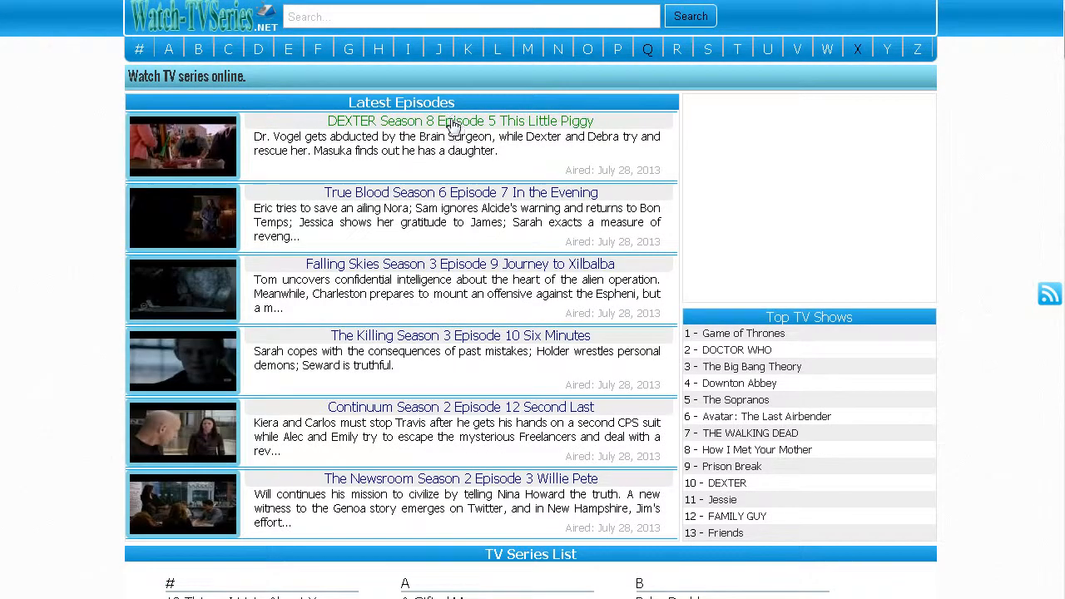
pyautogui.click(460, 120)
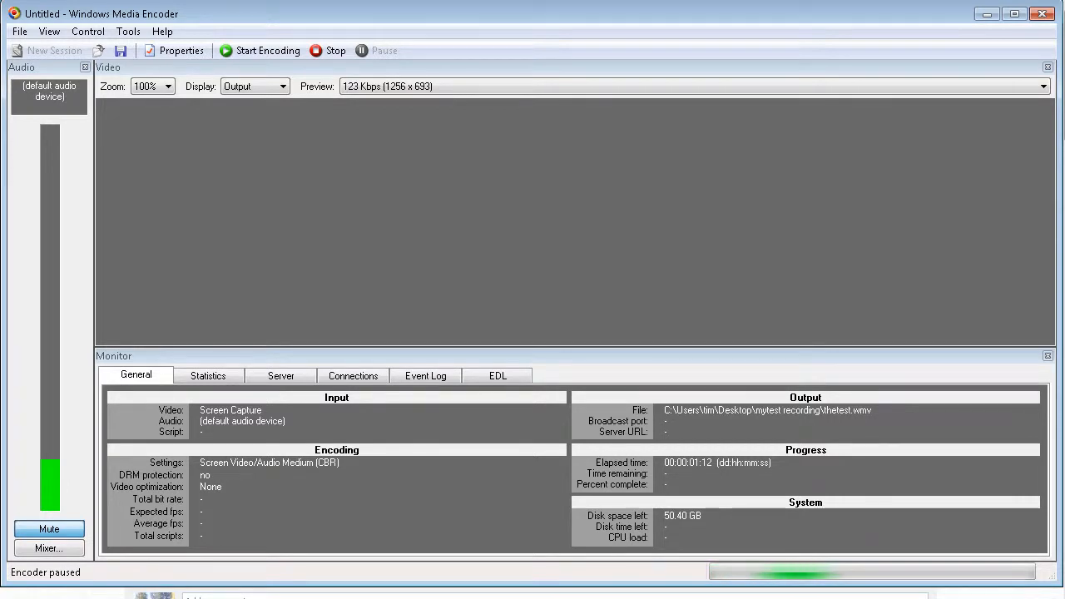
pyautogui.moveTo(333, 50)
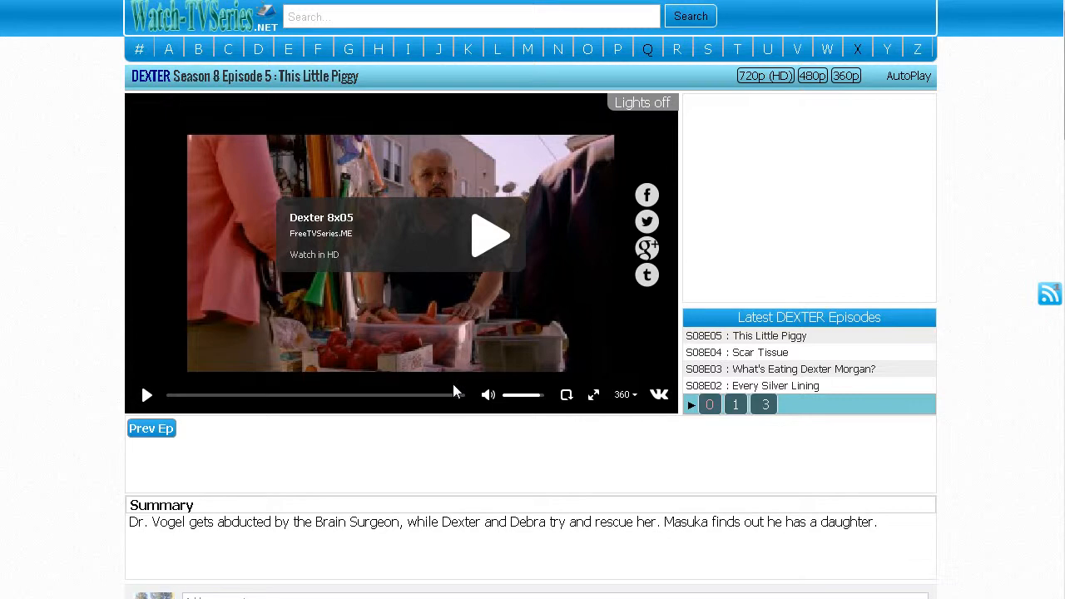
pyautogui.moveTo(349, 348)
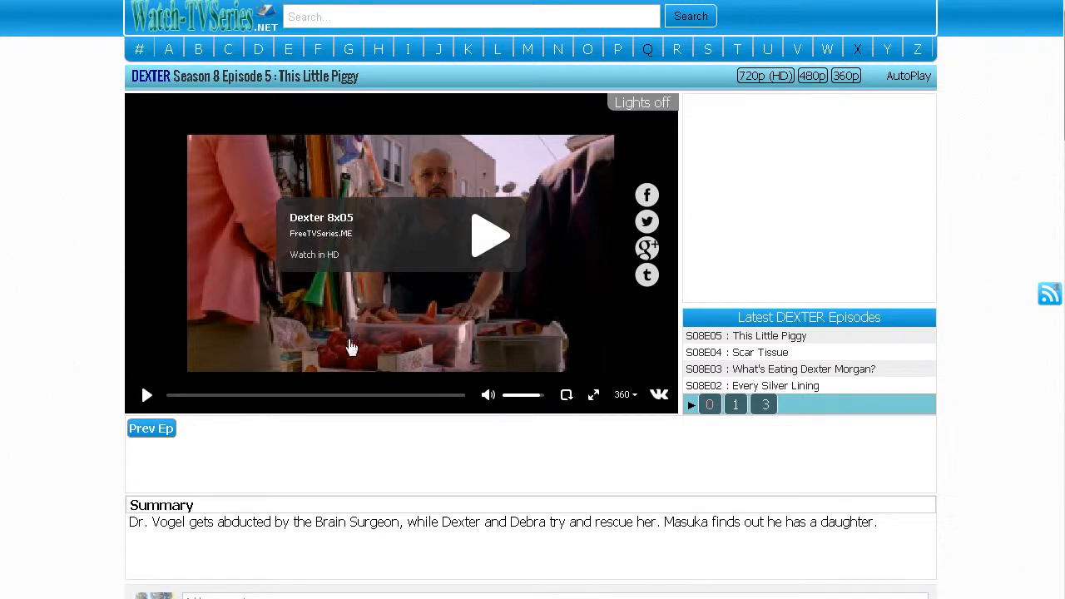
pyautogui.moveTo(231, 256)
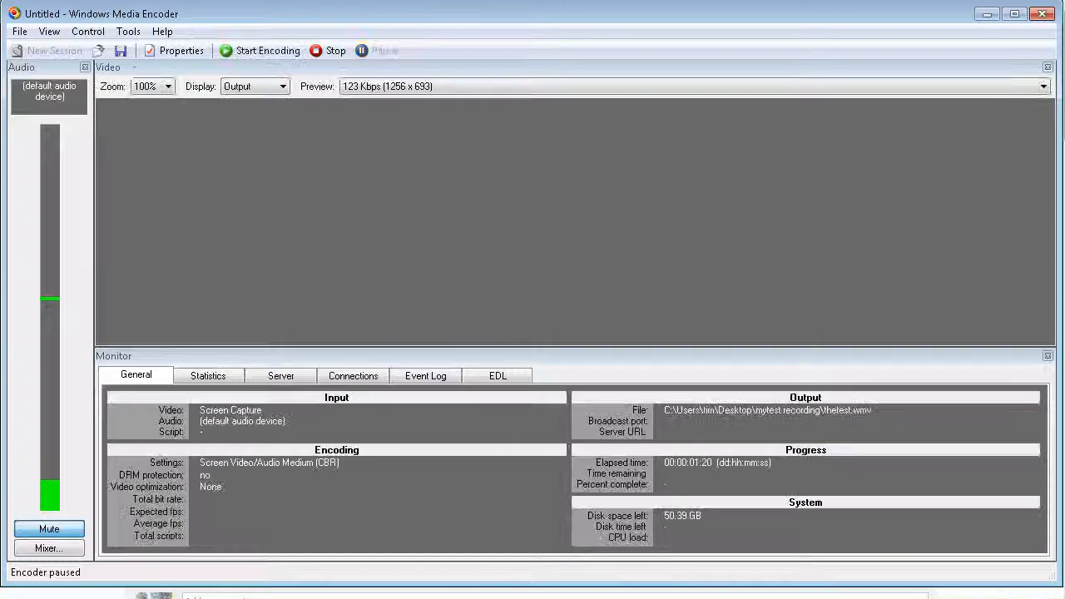
# Step: Stop the capture with the toolbar Stop button, ending encoding into thetest.wmv
pyautogui.click(327, 50)
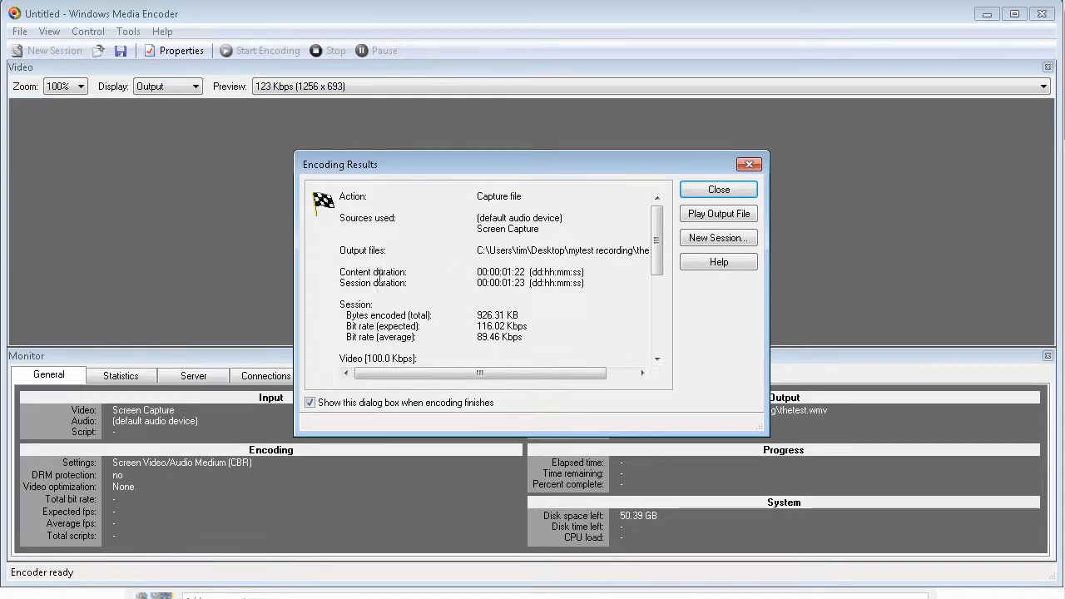
pyautogui.moveTo(612, 276)
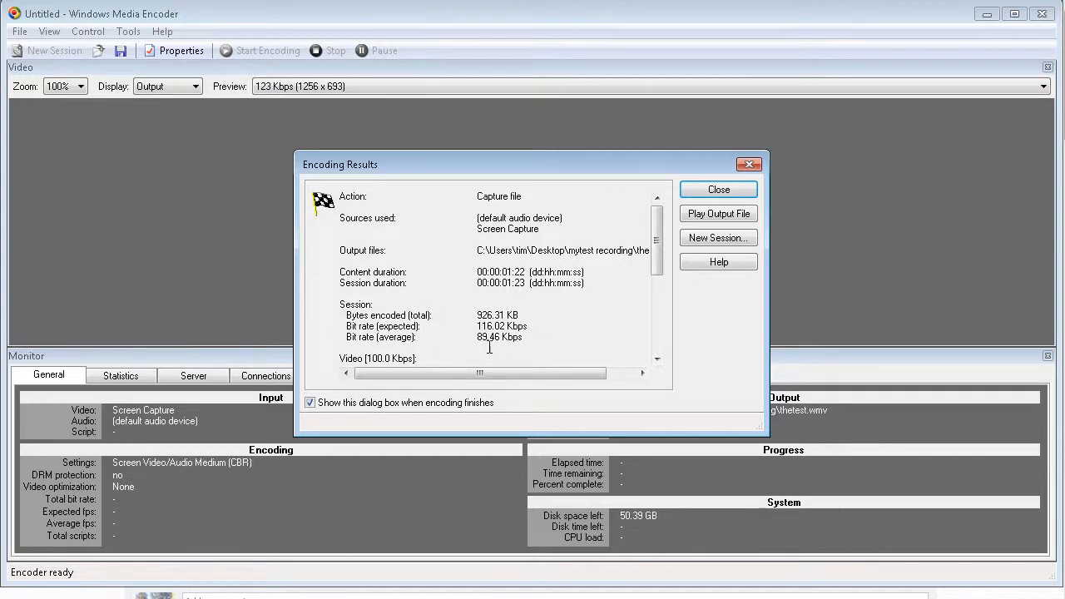
pyautogui.moveTo(363, 423)
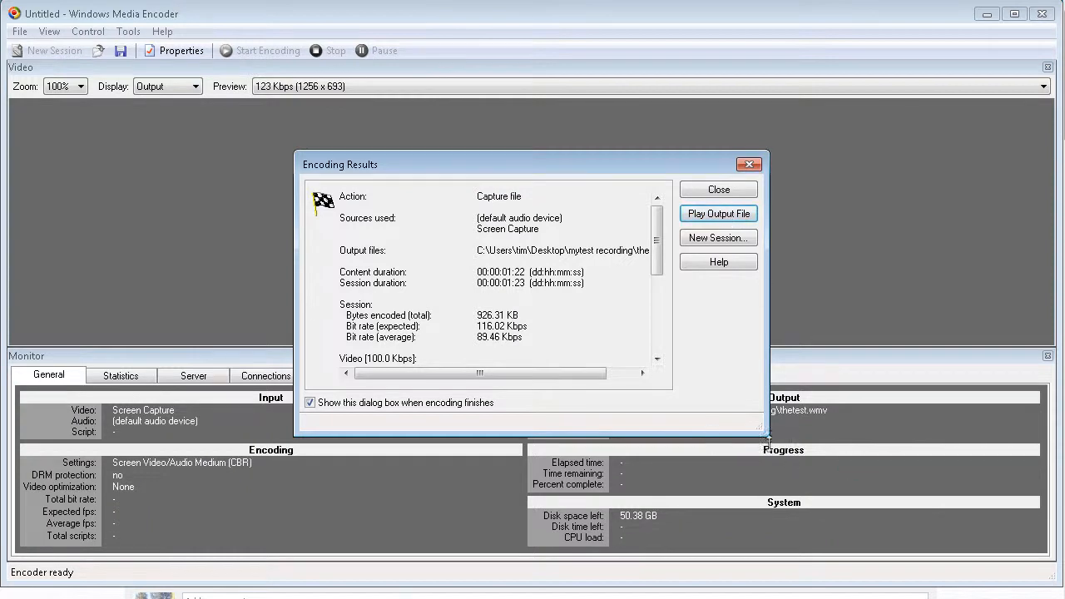
pyautogui.click(717, 213)
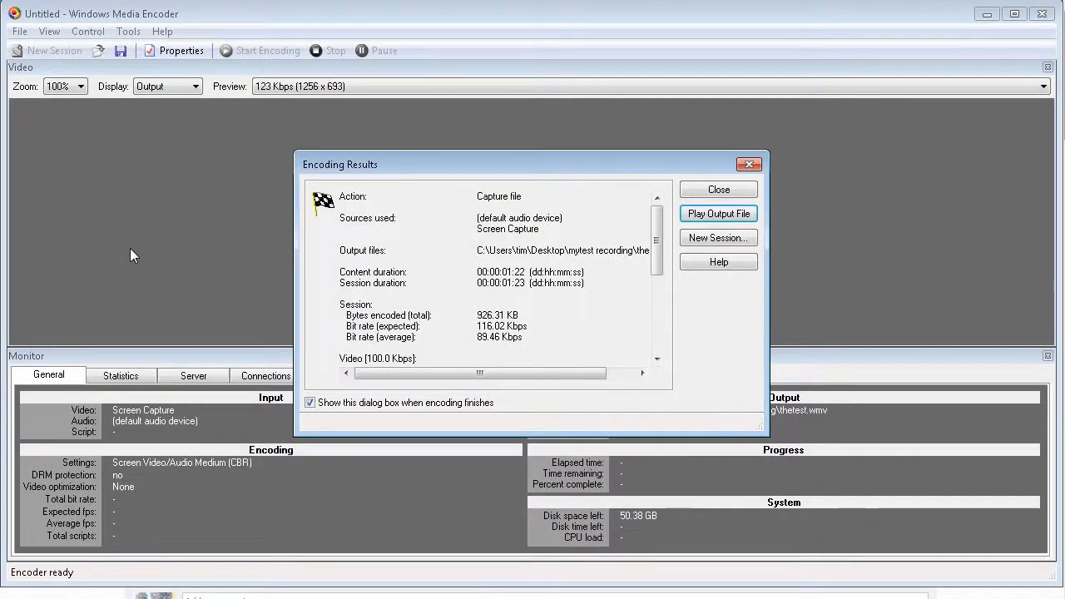
# Step: Close the Encoding Results summary, leaving thetest.wmv listed as output
pyautogui.click(717, 189)
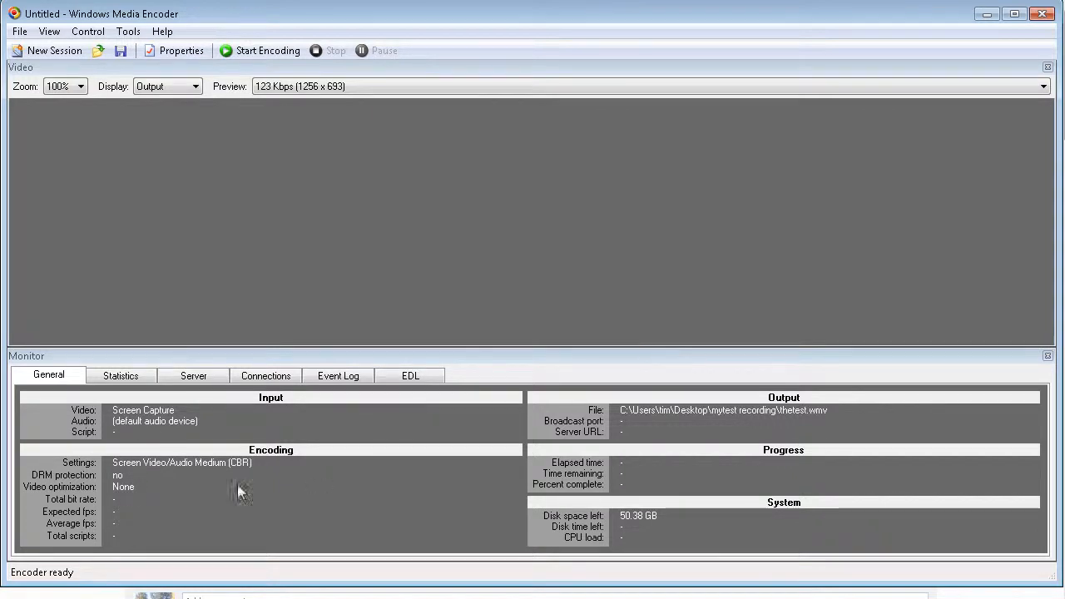
pyautogui.moveTo(365, 224)
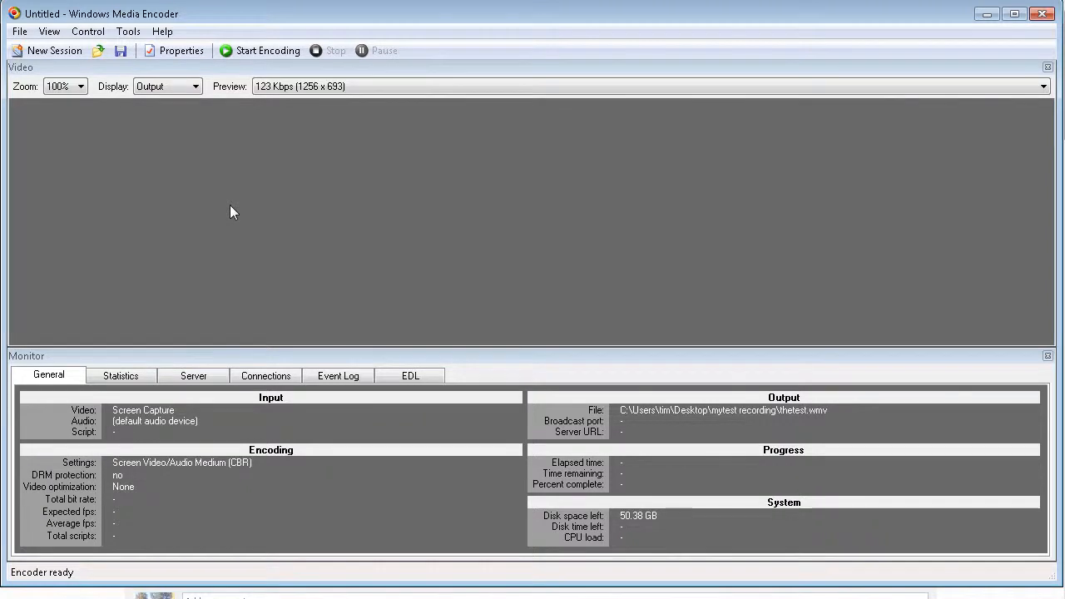
pyautogui.moveTo(286, 202)
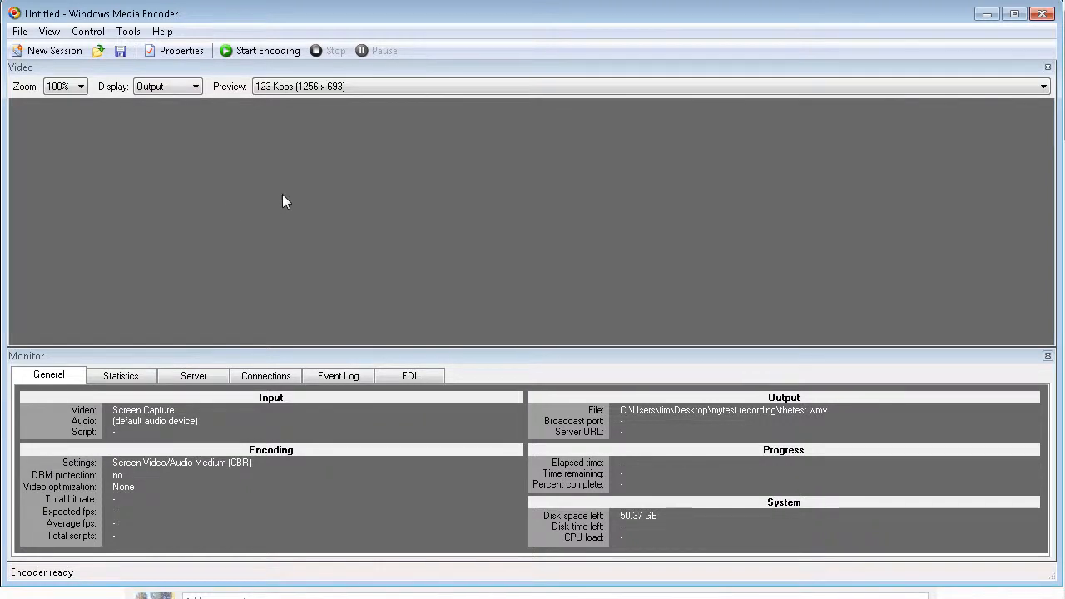
pyautogui.moveTo(293, 220)
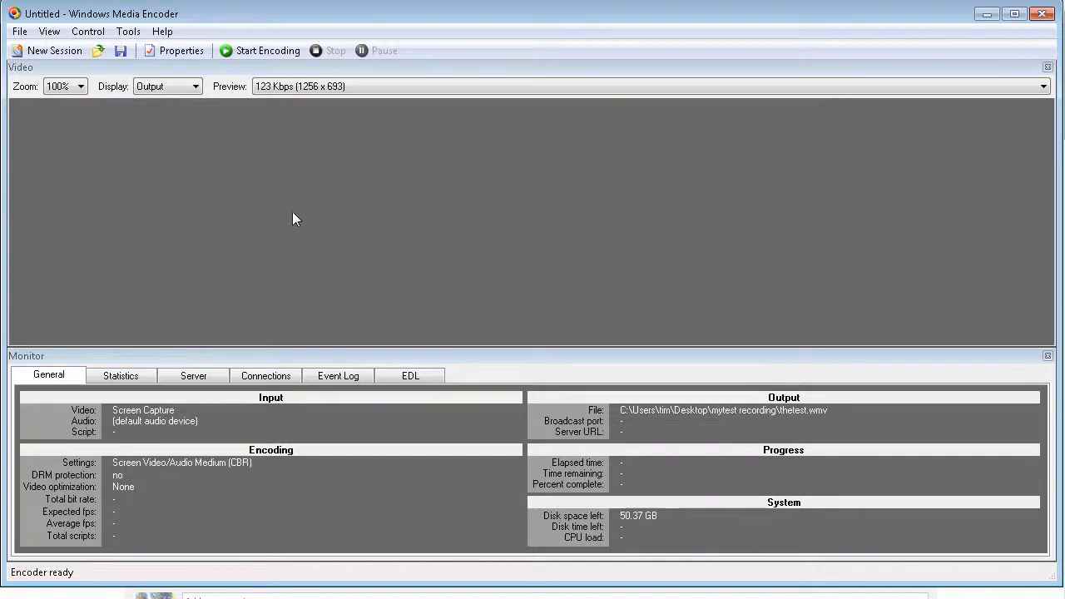
pyautogui.moveTo(408, 242)
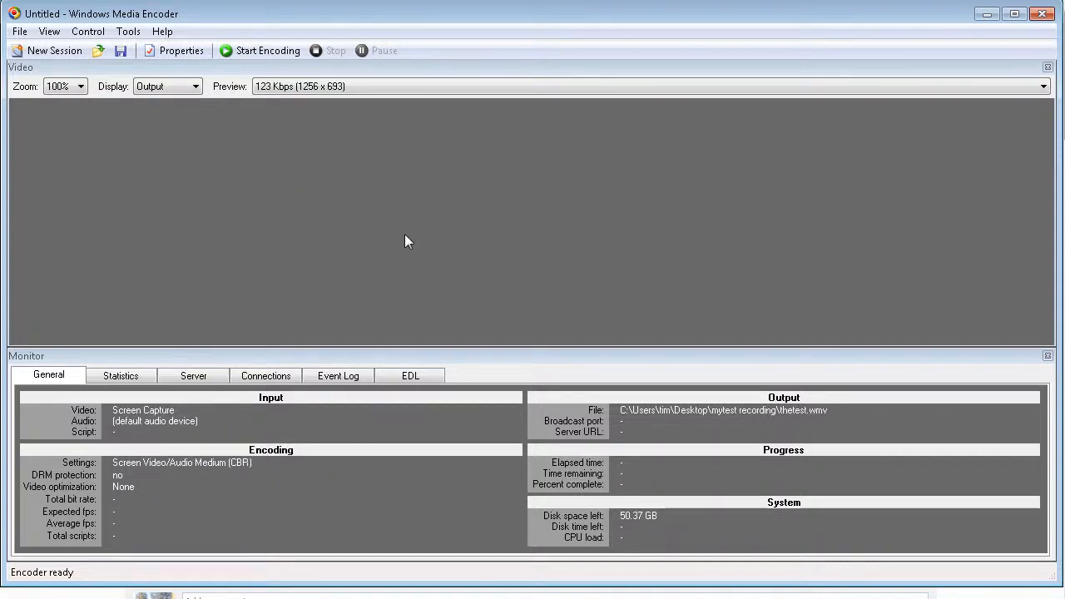